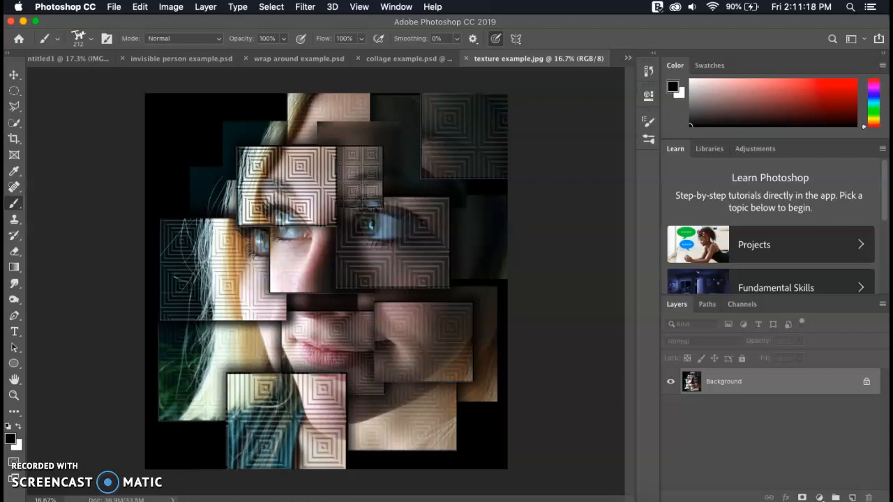
mouse_move(361, 178)
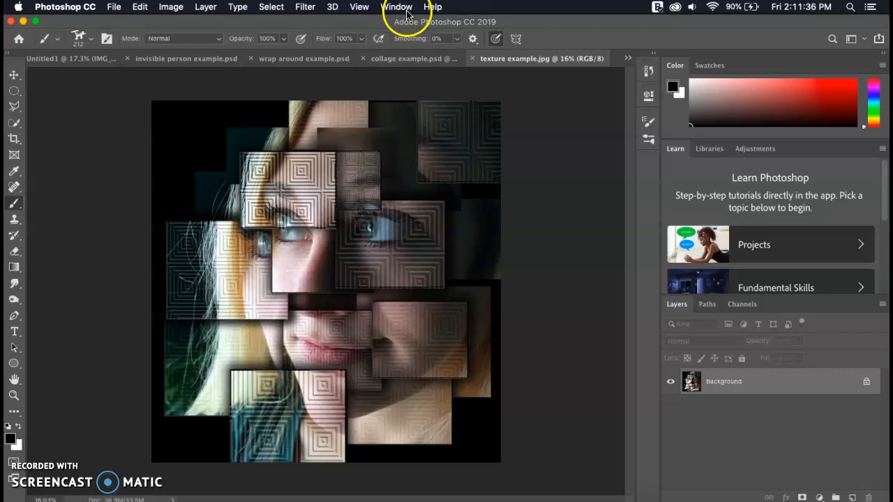
mouse_move(408, 58)
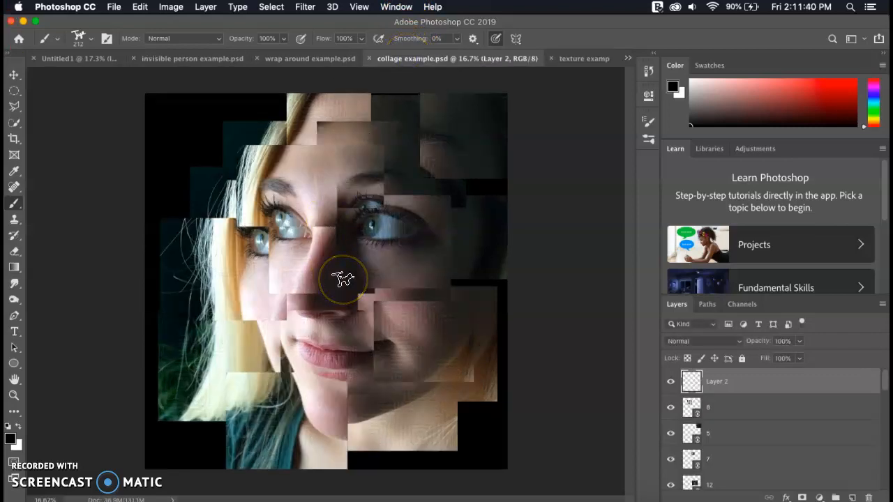
With the Move tool's Auto-Select, click the forehead piece to activate layer 8
left_click(14, 75)
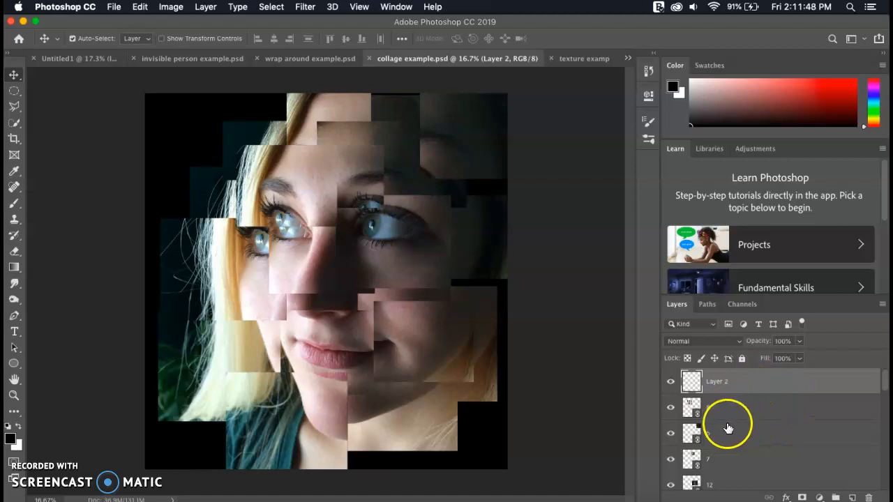
mouse_move(739, 410)
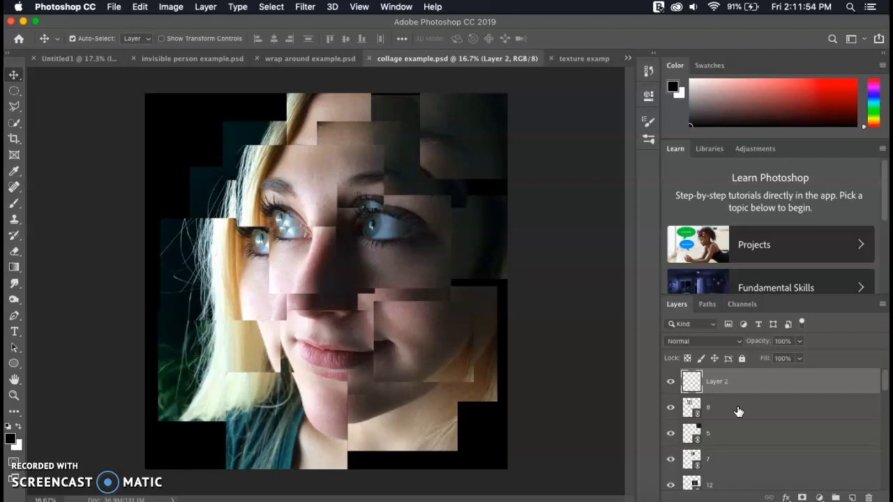
mouse_move(429, 289)
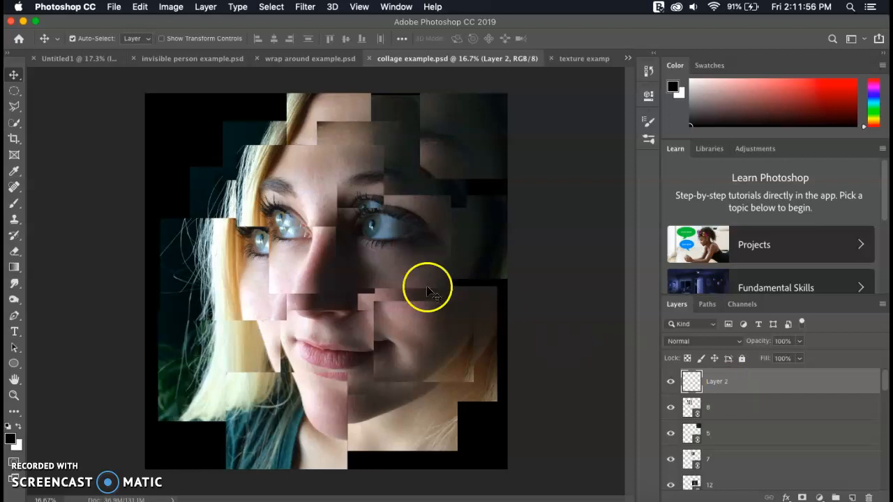
mouse_move(307, 171)
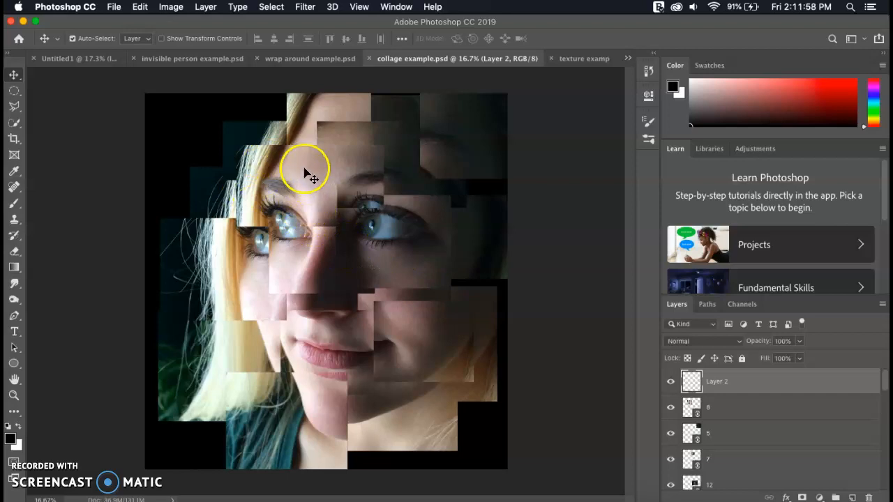
mouse_move(328, 194)
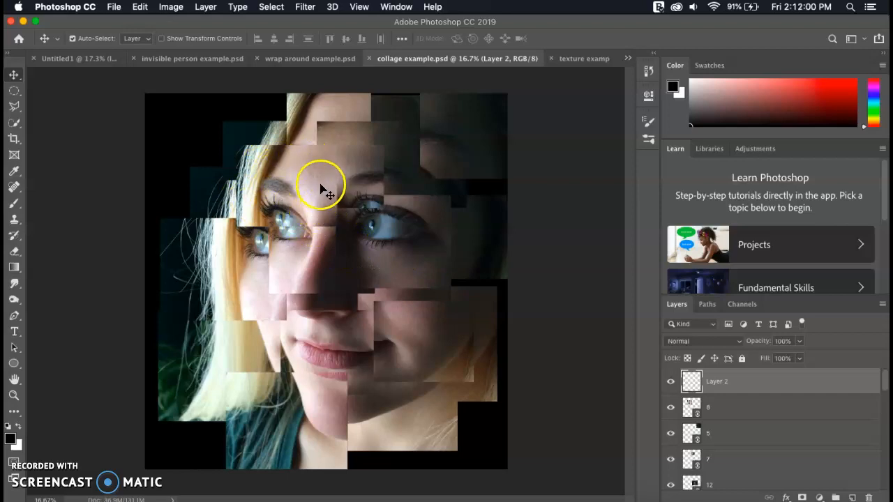
left_click(719, 407)
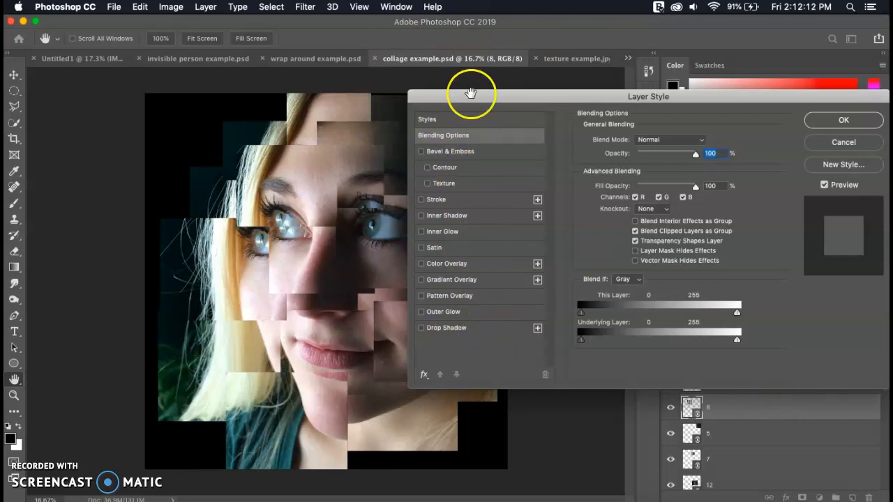
mouse_move(470, 161)
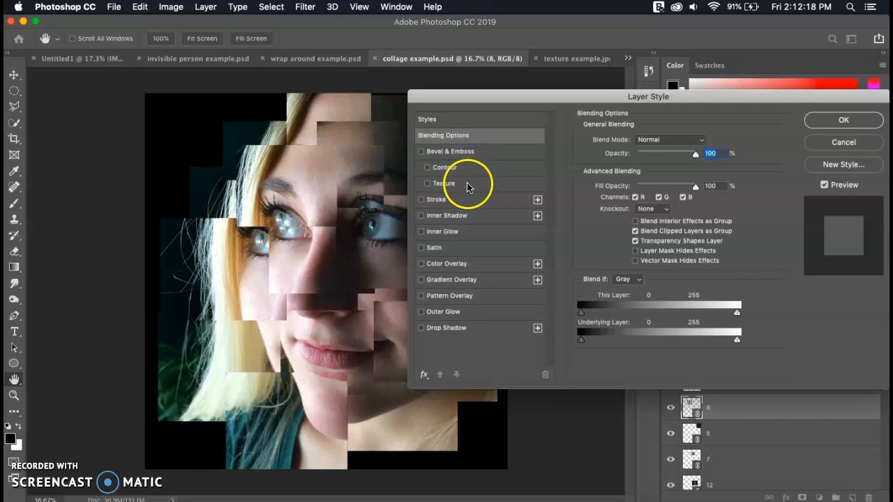
Enable the Bevel & Emboss texture on layer 8 and experiment with pattern scale
left_click(443, 183)
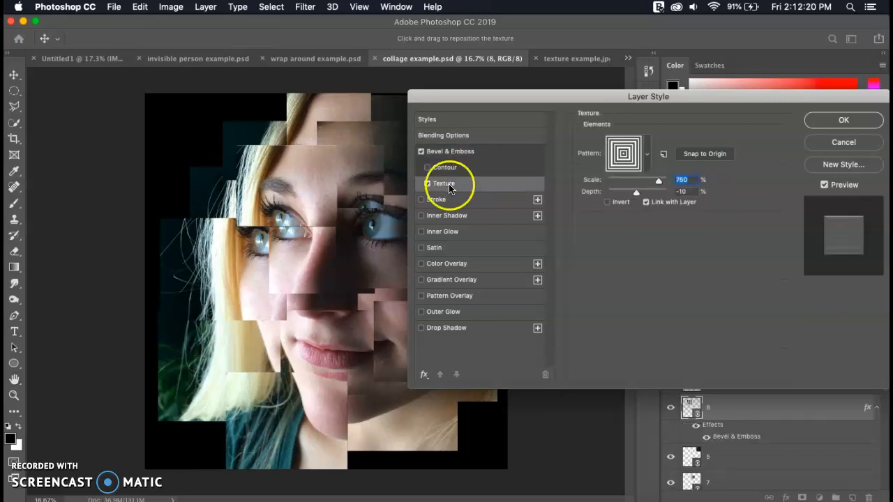
mouse_move(695, 101)
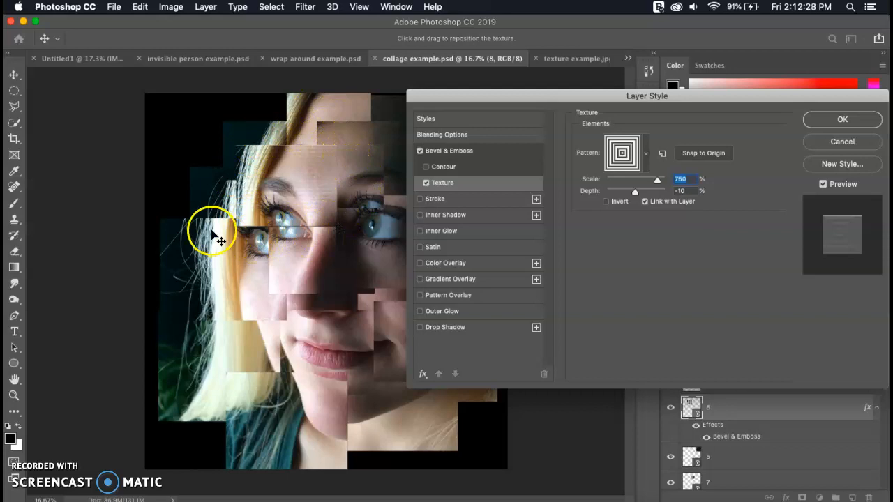
left_click_drag(656, 179, 658, 179)
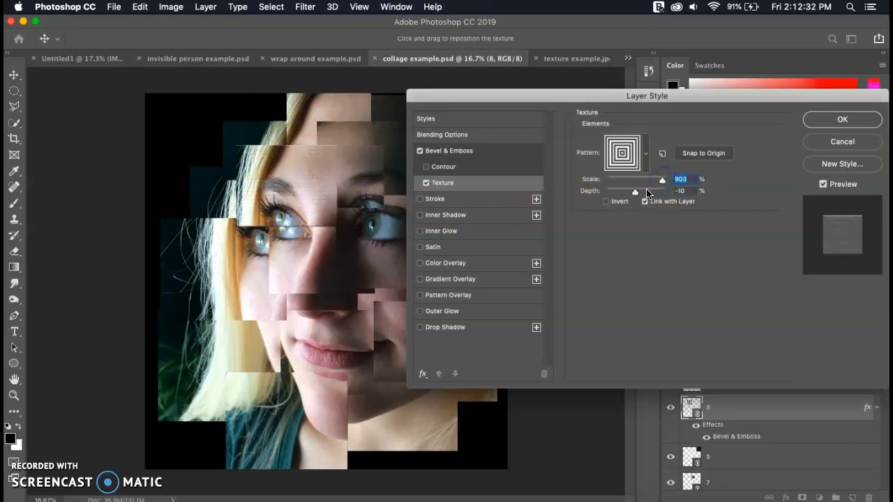
left_click_drag(636, 190, 659, 191)
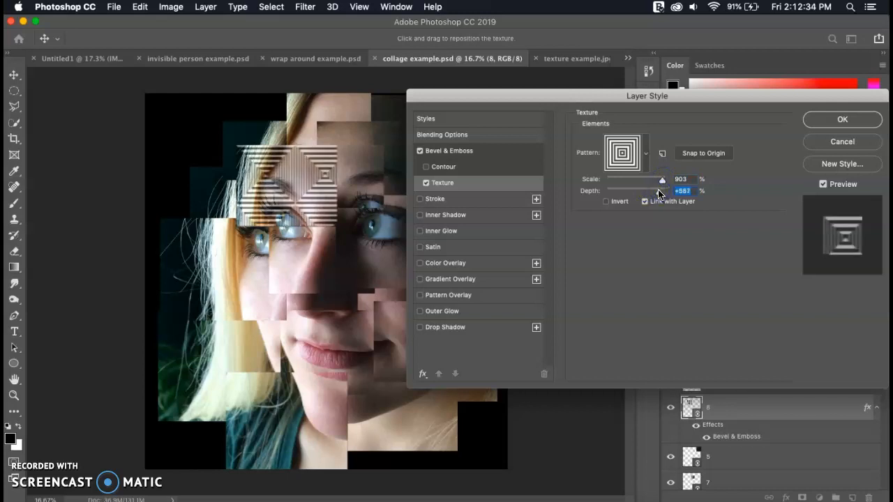
left_click_drag(661, 179, 644, 179)
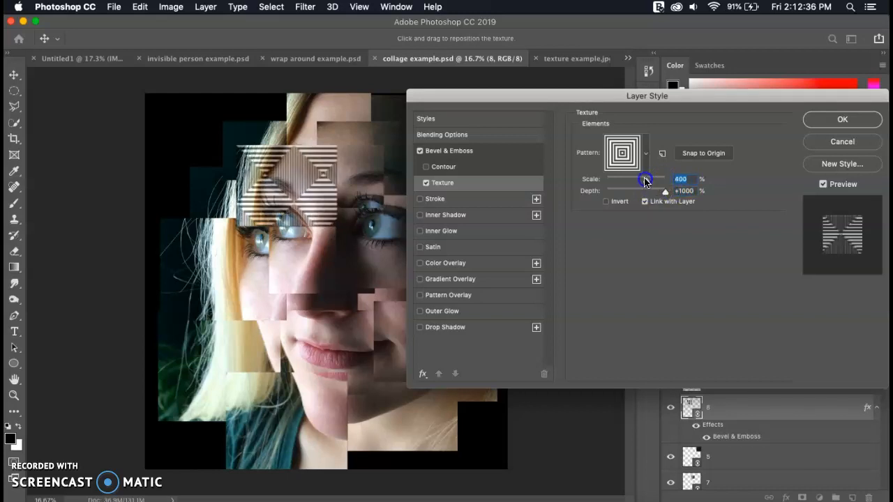
left_click_drag(645, 179, 630, 180)
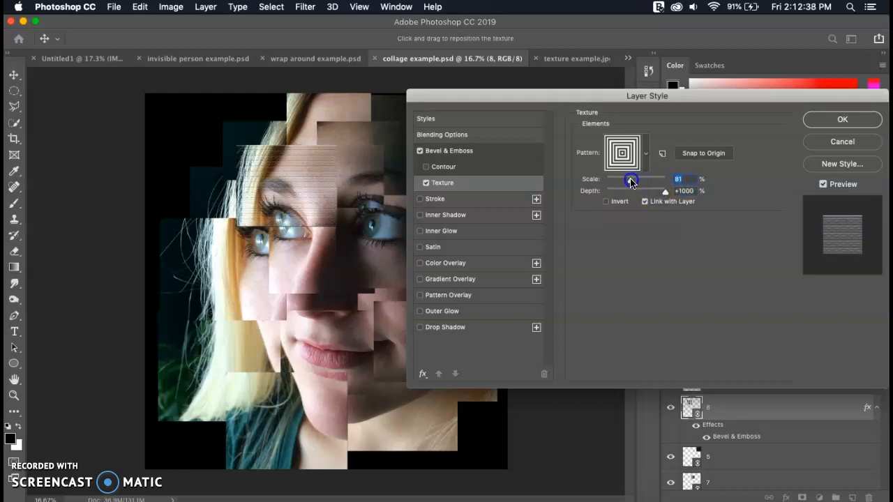
left_click_drag(631, 179, 649, 180)
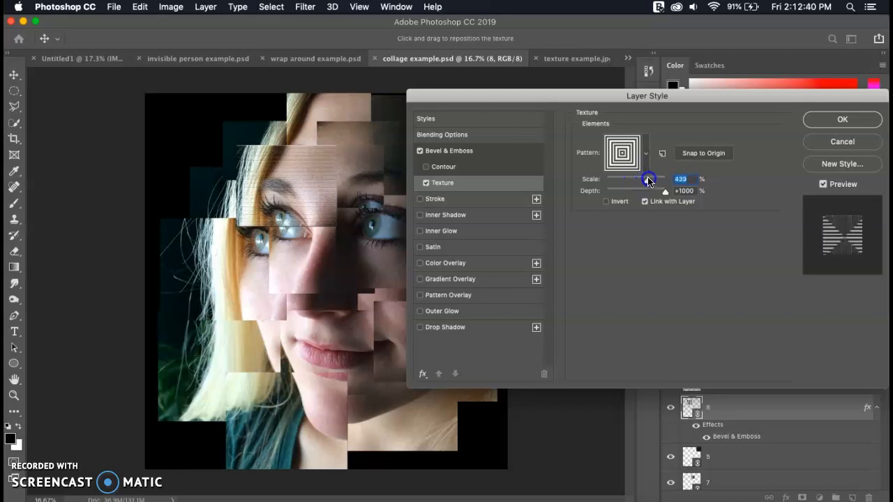
left_click_drag(647, 180, 653, 179)
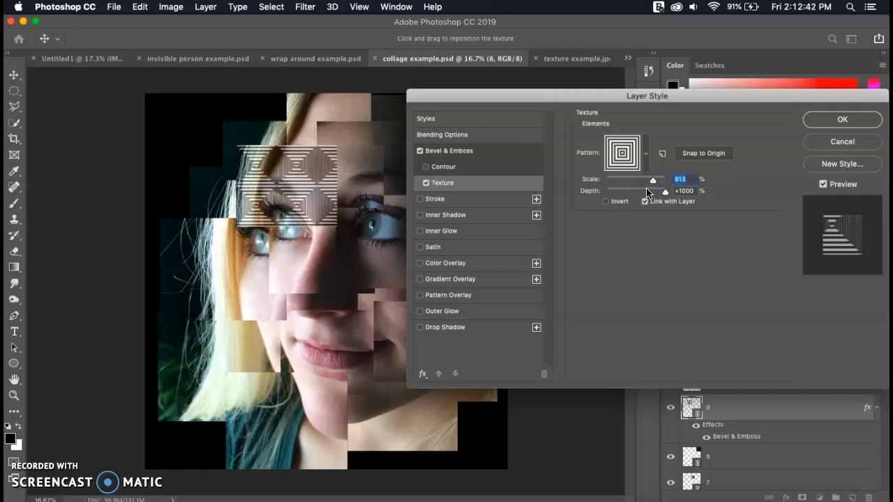
Settle the texture depth at +173 and the scale at 787%
left_click_drag(665, 192, 626, 191)
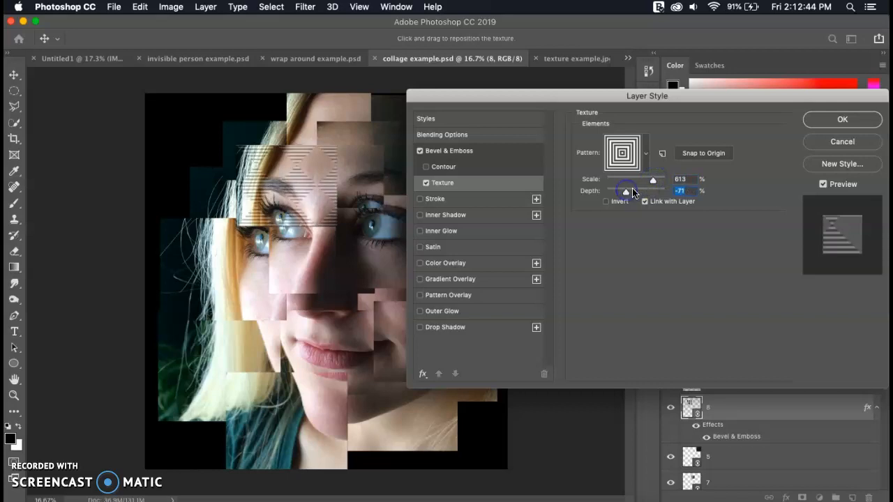
left_click_drag(627, 190, 654, 190)
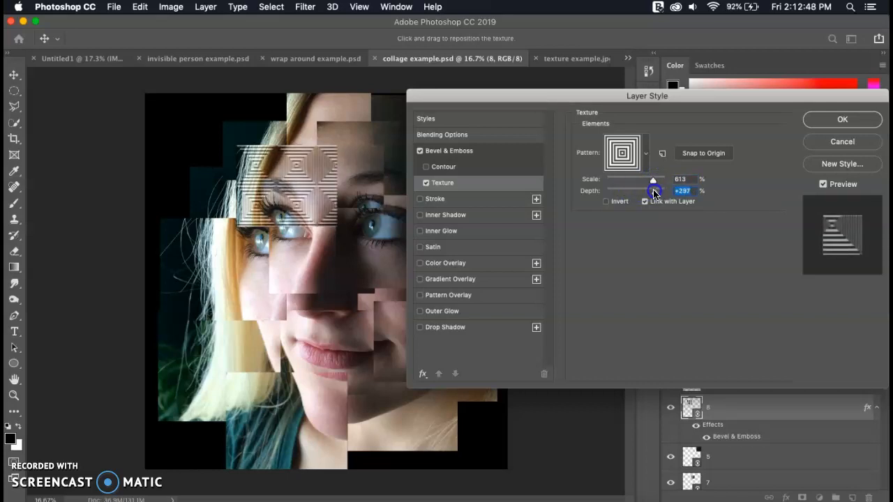
left_click_drag(668, 190, 648, 190)
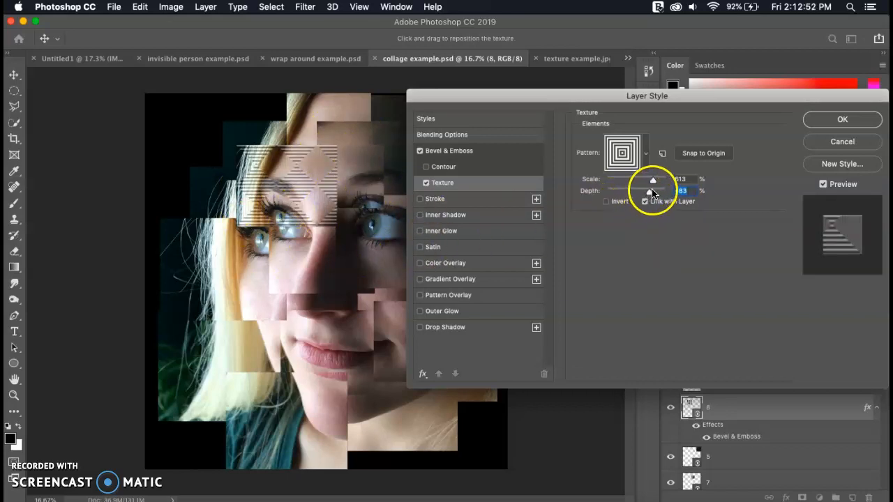
left_click_drag(677, 190, 654, 190)
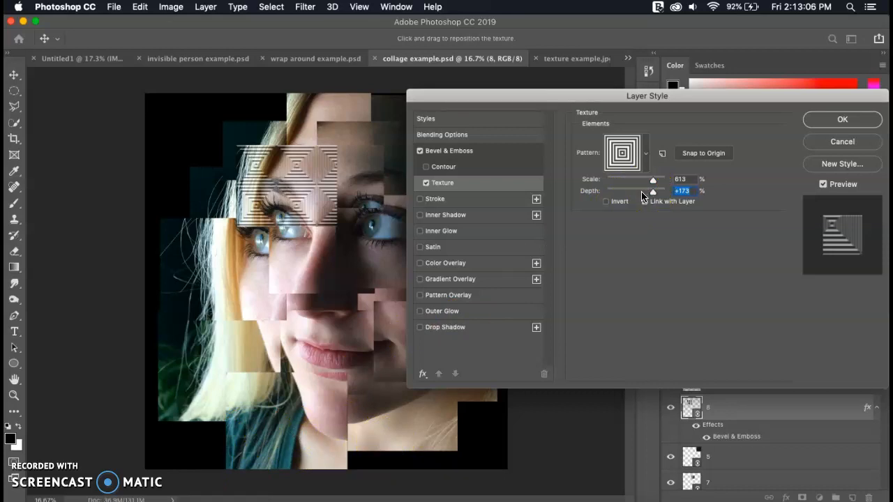
mouse_move(652, 192)
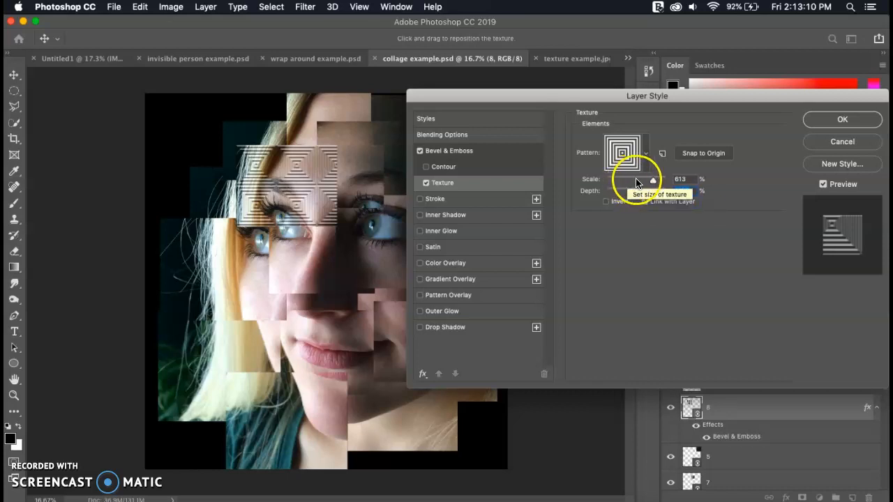
left_click_drag(637, 180, 659, 180)
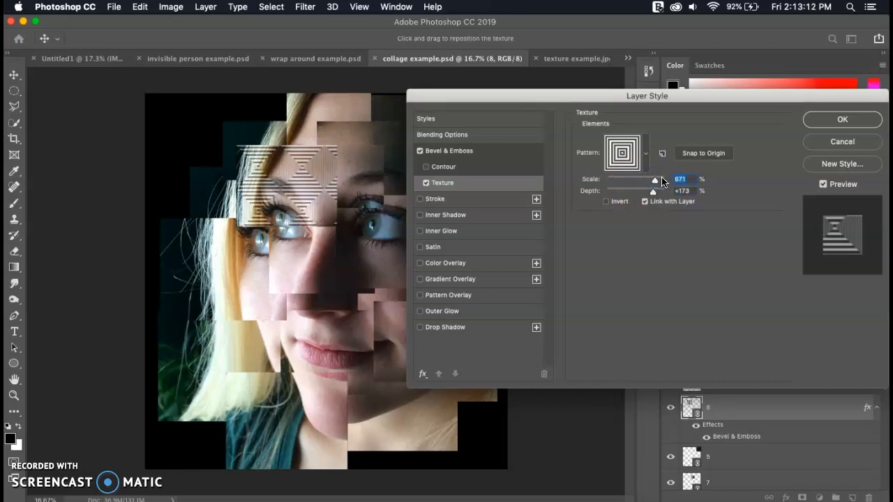
left_click_drag(655, 179, 665, 179)
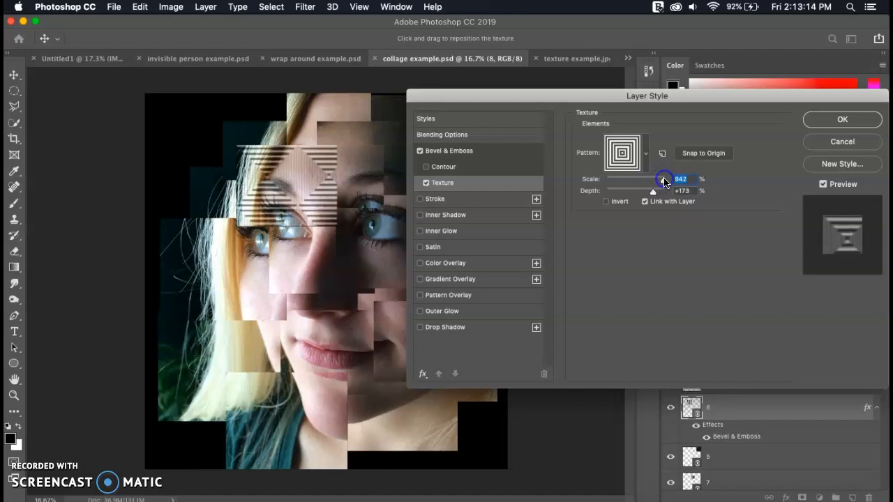
left_click_drag(662, 179, 669, 179)
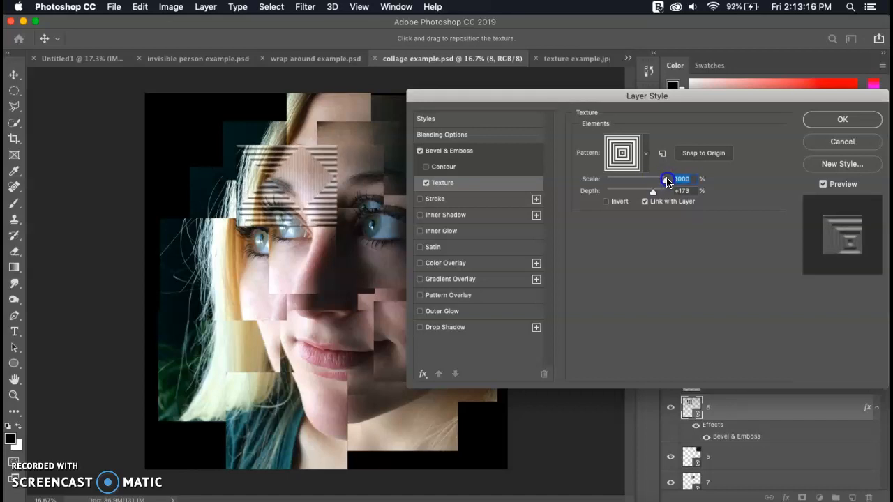
left_click_drag(668, 179, 661, 179)
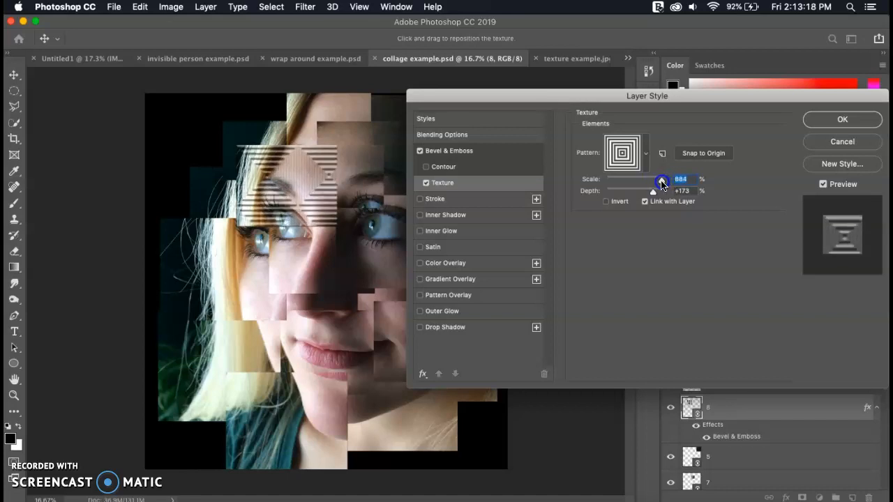
left_click_drag(661, 180, 635, 180)
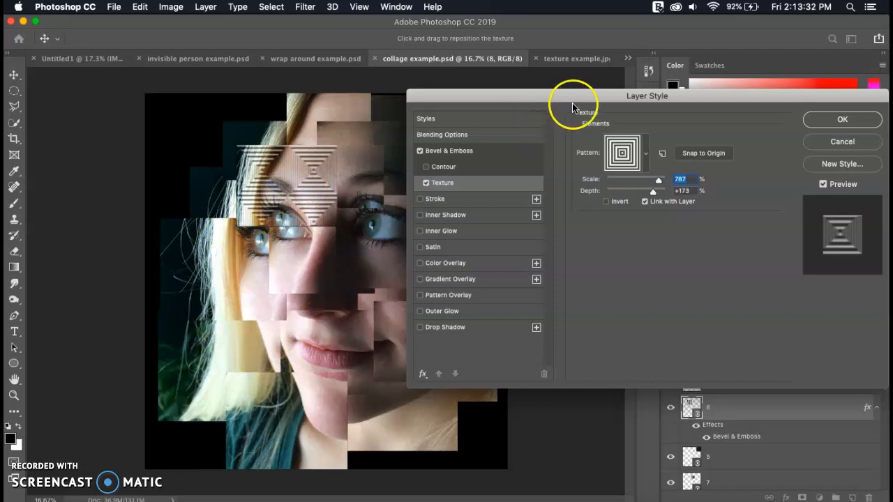
Preview stripe, dotted, rocky, grainy and stone texture patterns, then show pattern library options
left_click(643, 152)
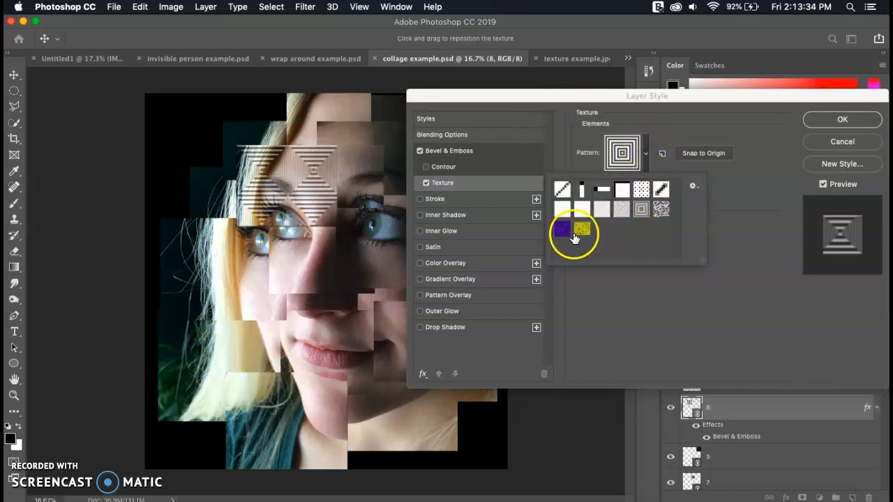
left_click(581, 190)
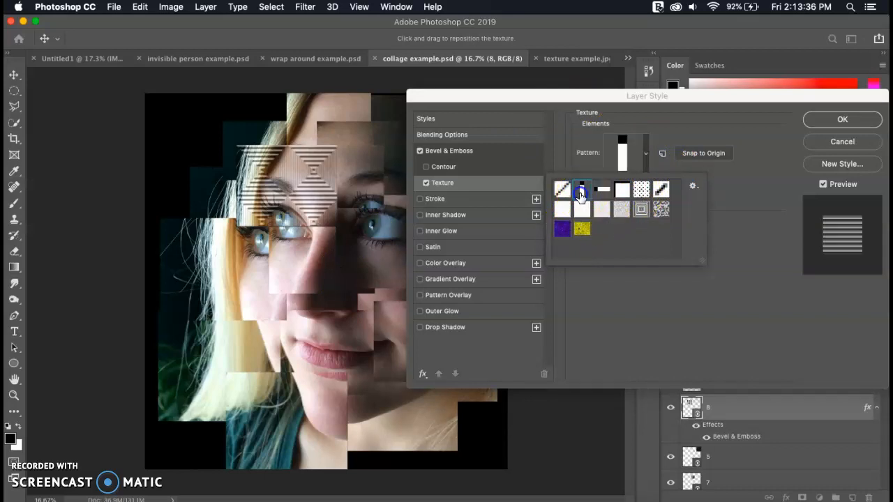
left_click(601, 190)
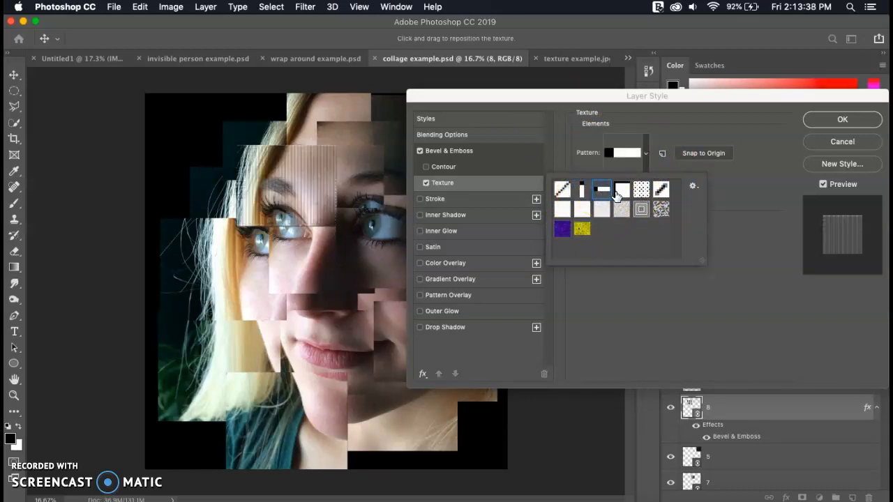
left_click(641, 189)
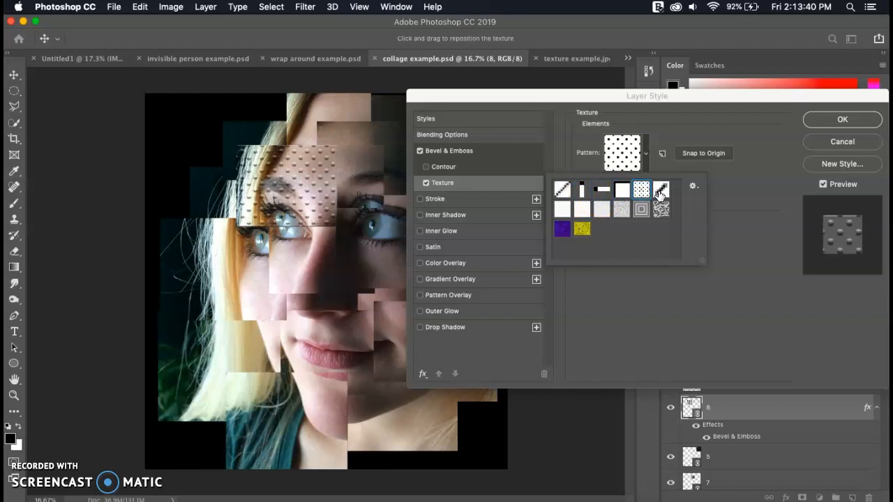
left_click(661, 208)
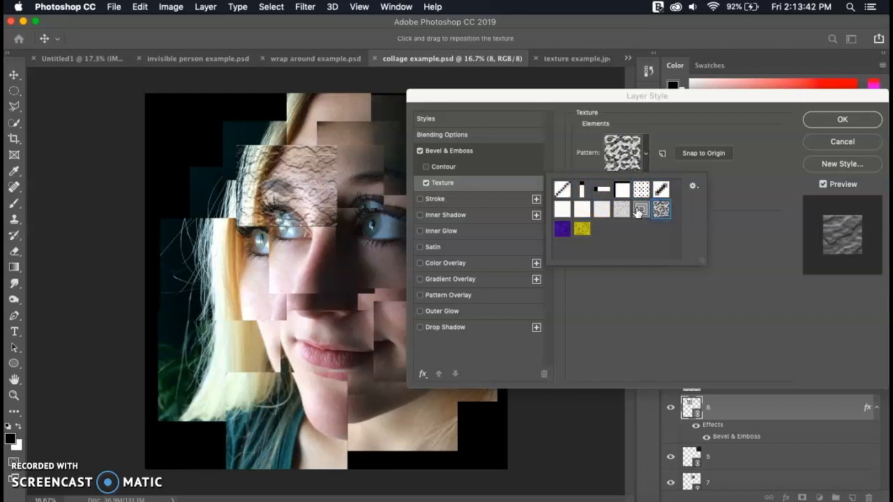
left_click(641, 209)
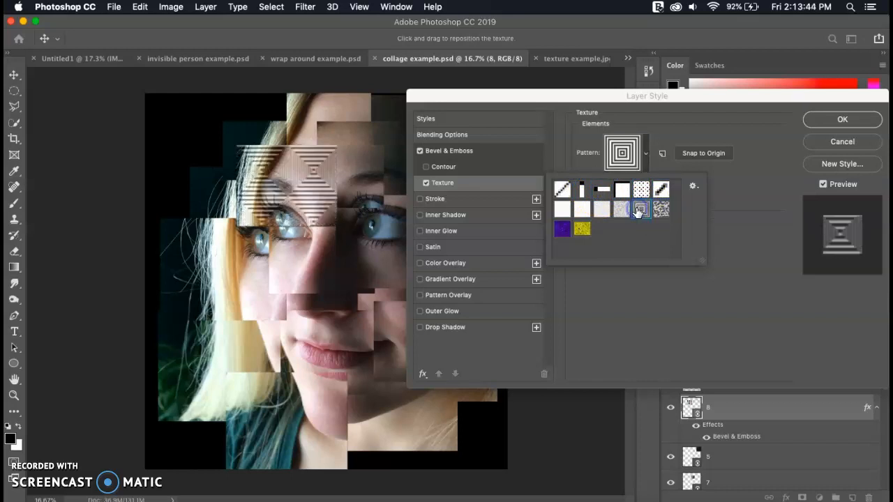
left_click(621, 210)
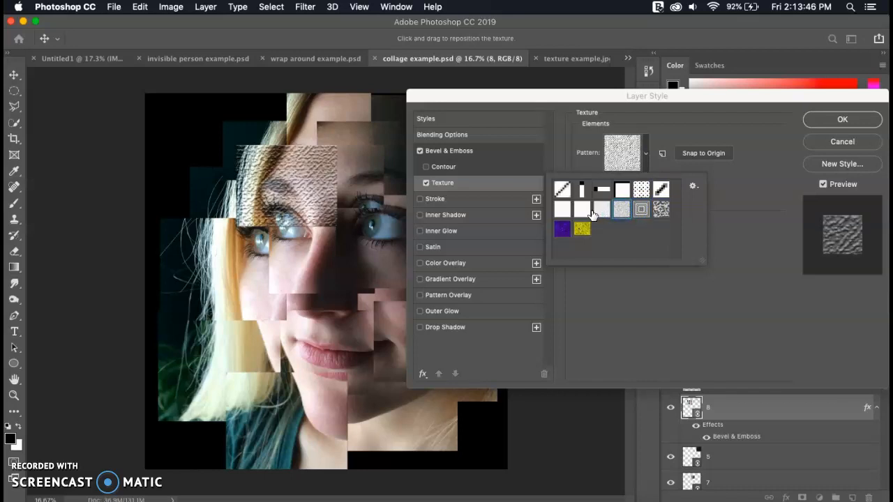
left_click(562, 209)
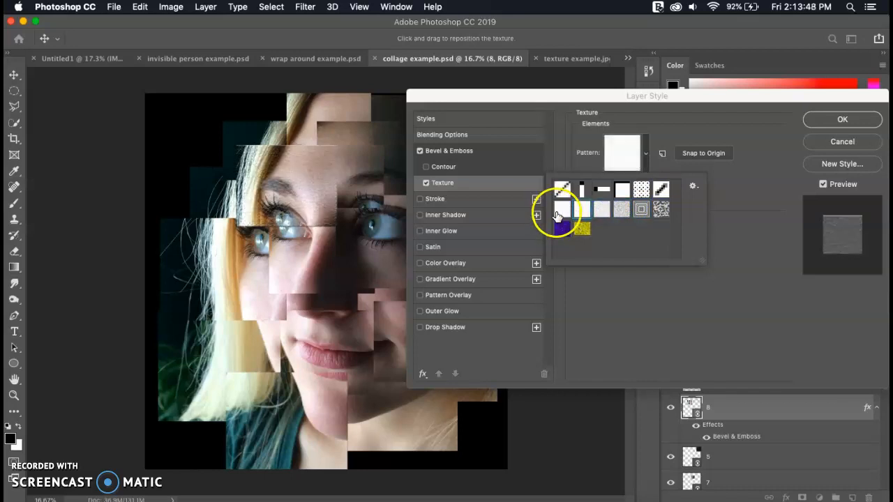
left_click(581, 230)
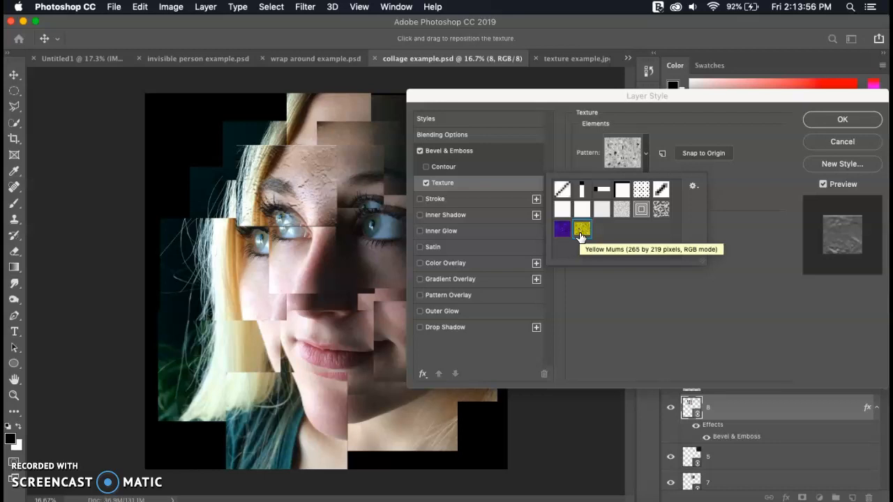
left_click(693, 186)
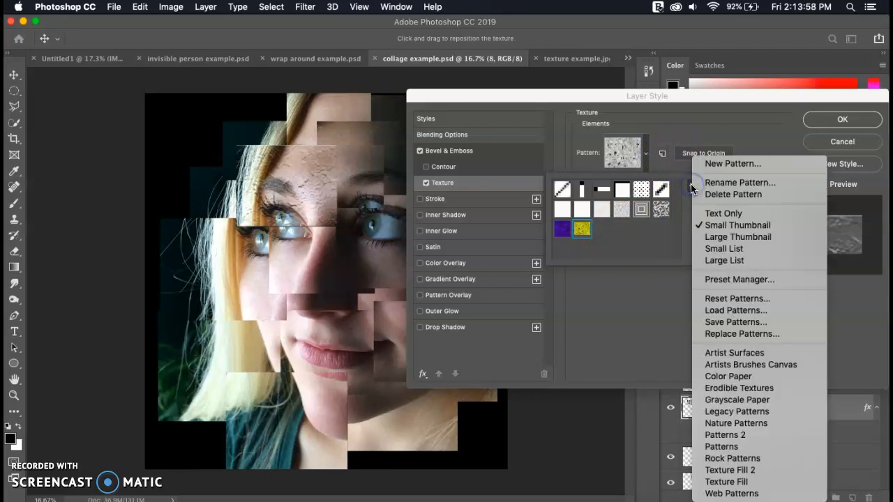
mouse_move(740, 182)
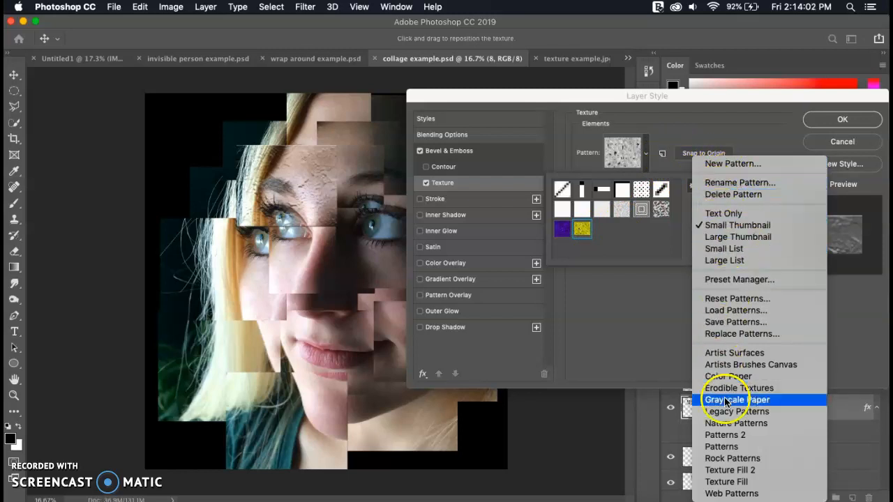
mouse_move(747, 214)
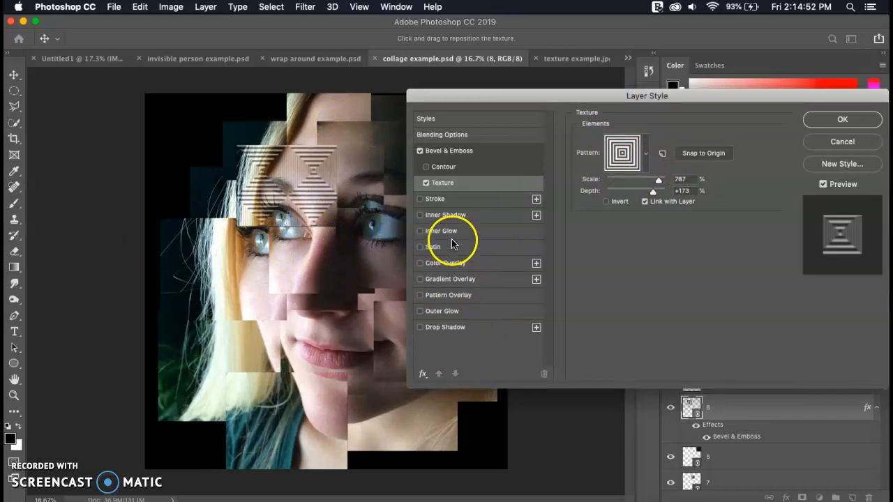
Add a drop shadow to layer 8 and set its opacity to 74%
left_click(420, 327)
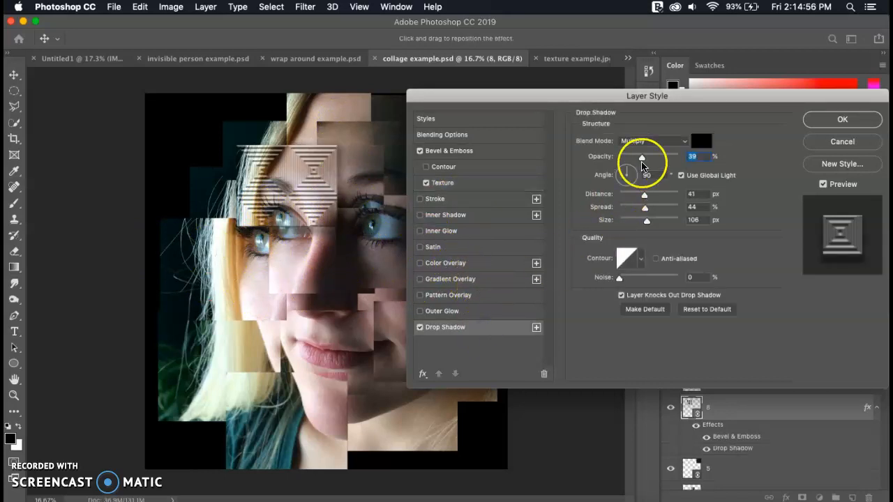
left_click_drag(642, 156, 661, 156)
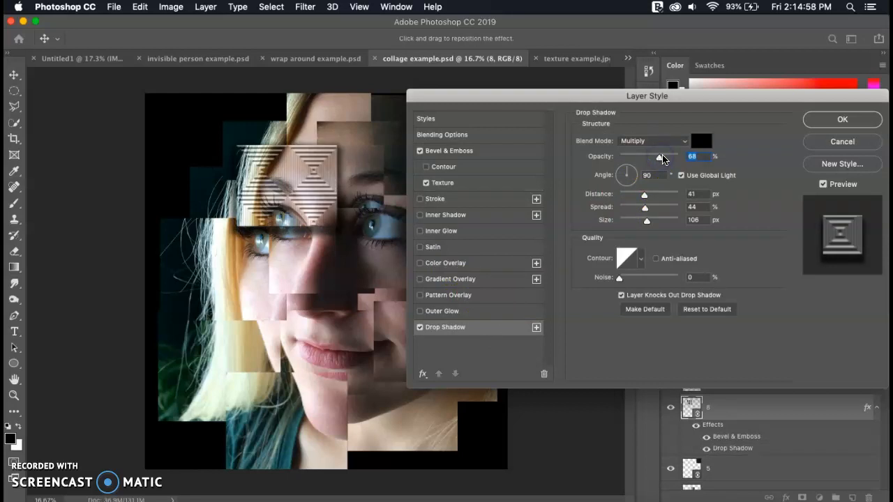
left_click_drag(660, 156, 673, 156)
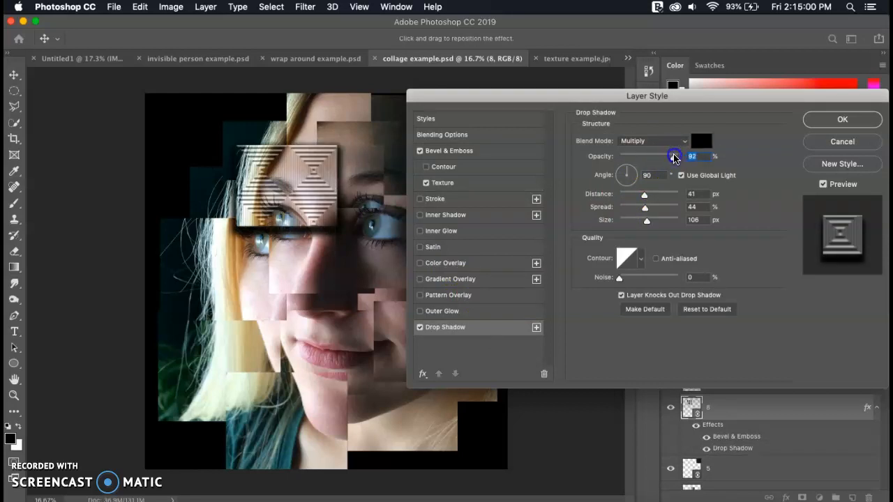
left_click_drag(671, 155, 680, 155)
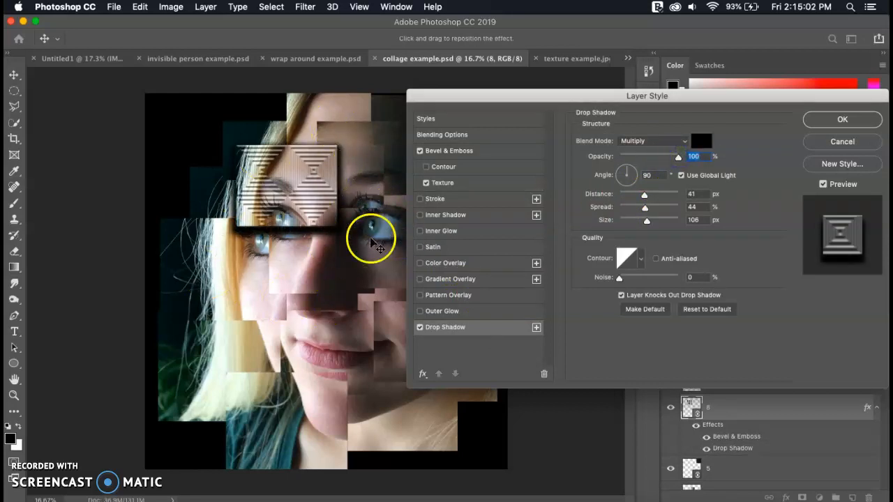
left_click_drag(678, 156, 668, 157)
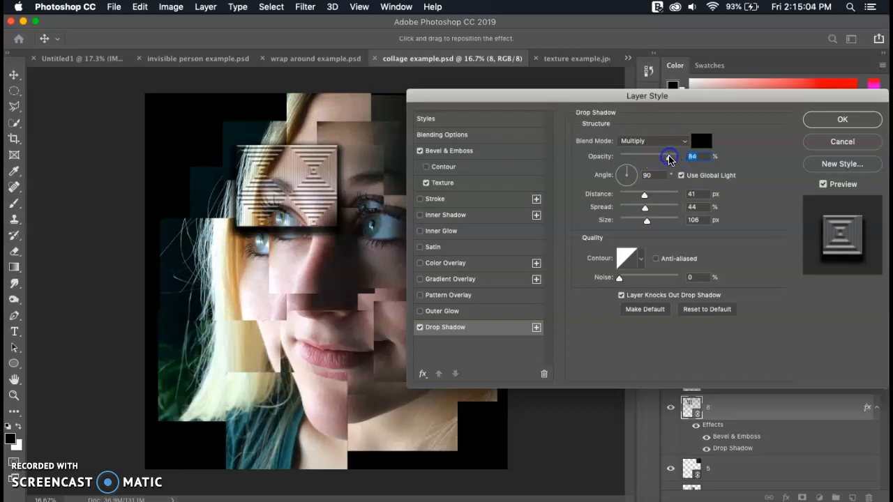
left_click_drag(668, 155, 655, 156)
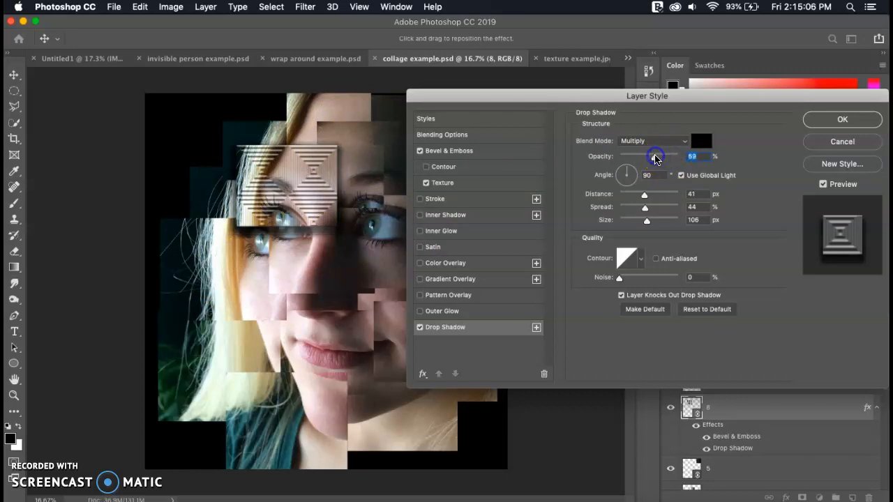
left_click_drag(655, 156, 666, 156)
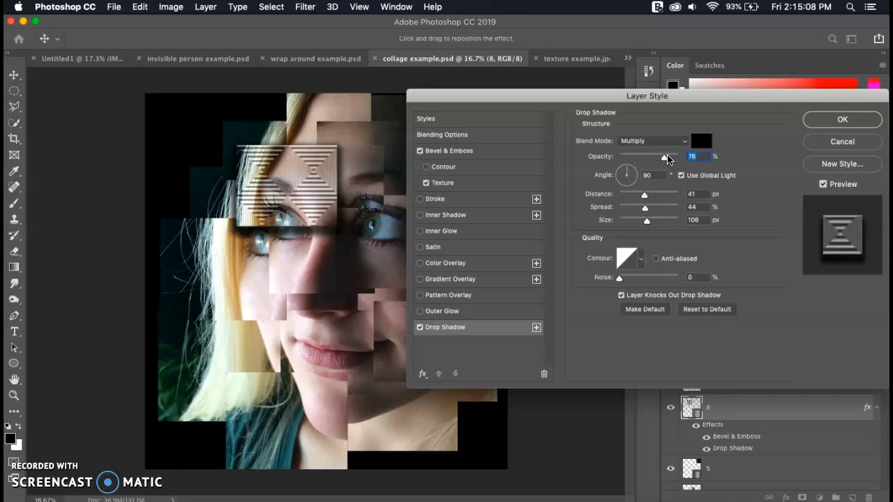
left_click_drag(664, 157, 669, 156)
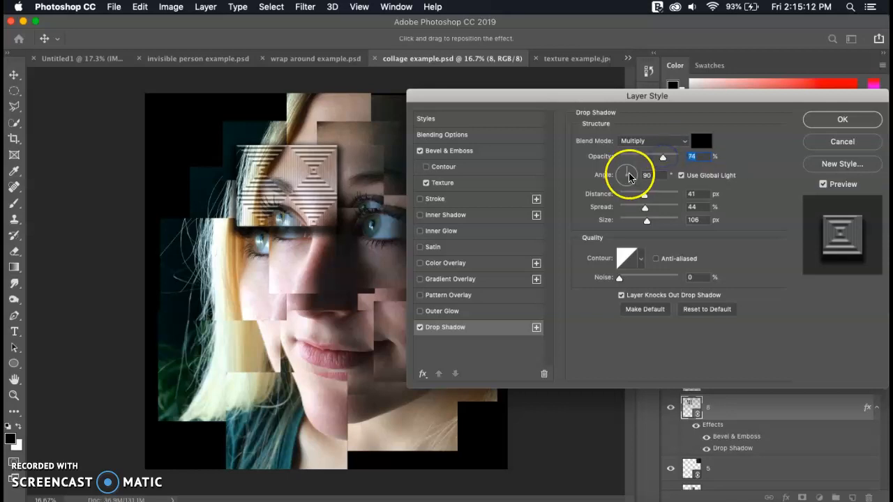
Set shadow angle 130°, distance 63 px, spread 22%, size 62 px, and apply
left_click_drag(628, 175, 635, 167)
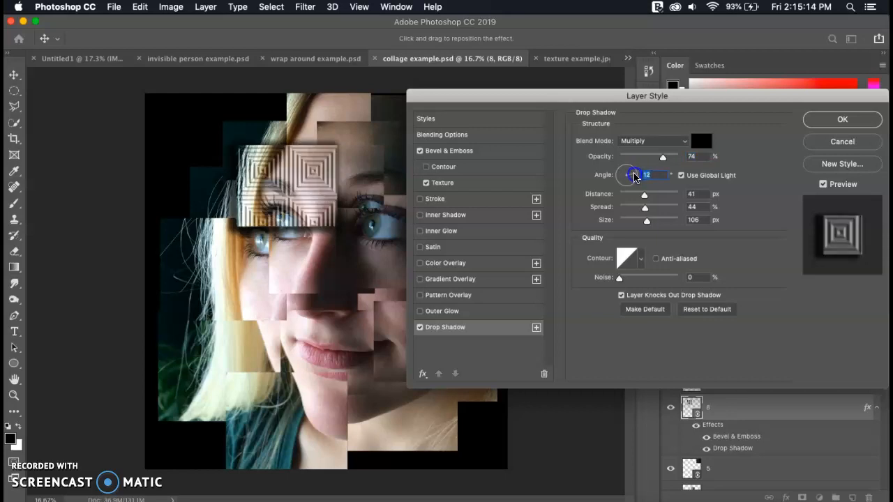
left_click_drag(631, 175, 625, 185)
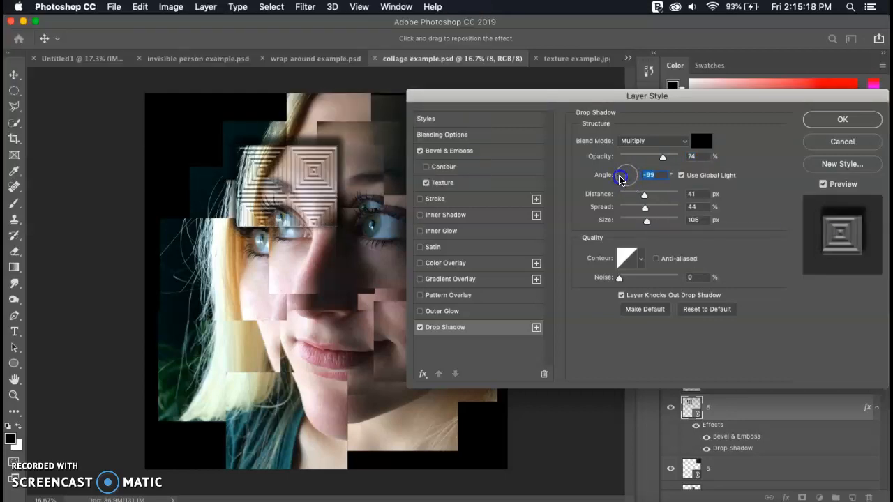
left_click_drag(625, 174, 621, 178)
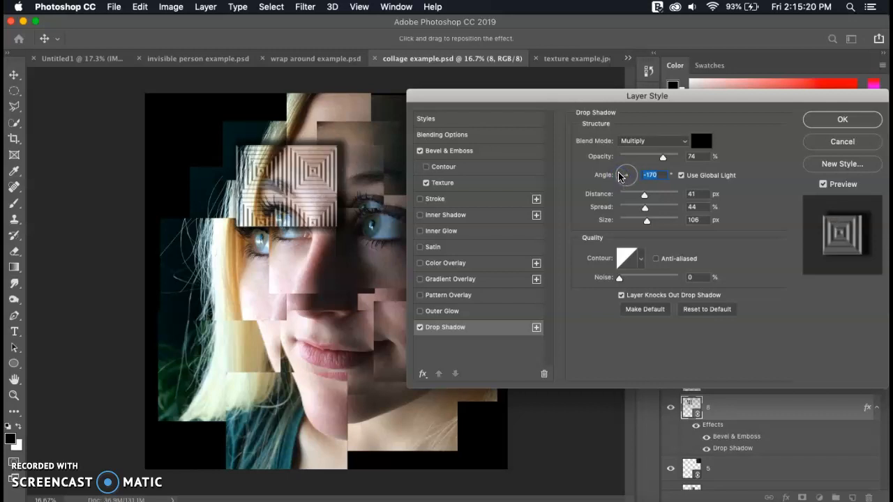
left_click_drag(624, 175, 620, 173)
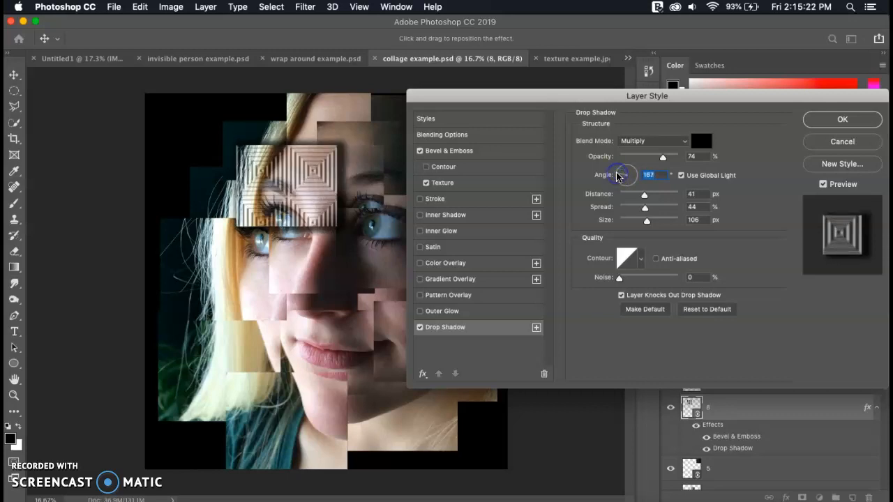
left_click_drag(644, 194, 663, 194)
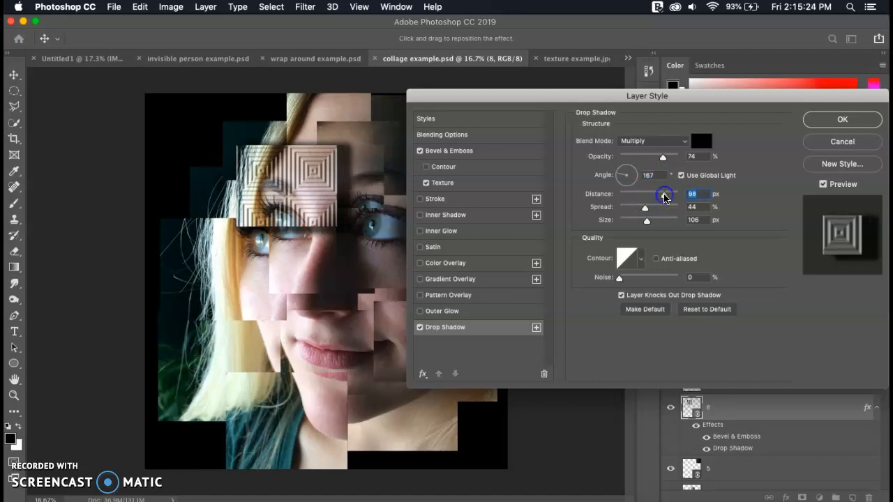
left_click_drag(662, 194, 644, 194)
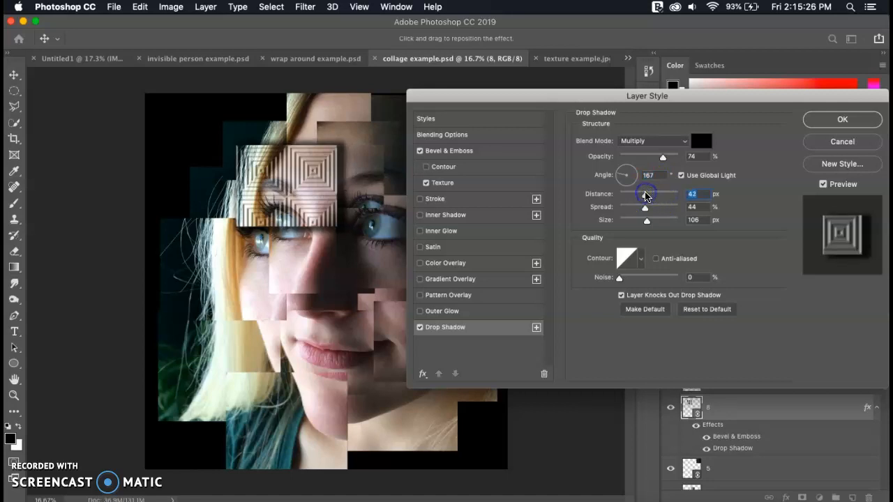
left_click_drag(645, 193, 656, 194)
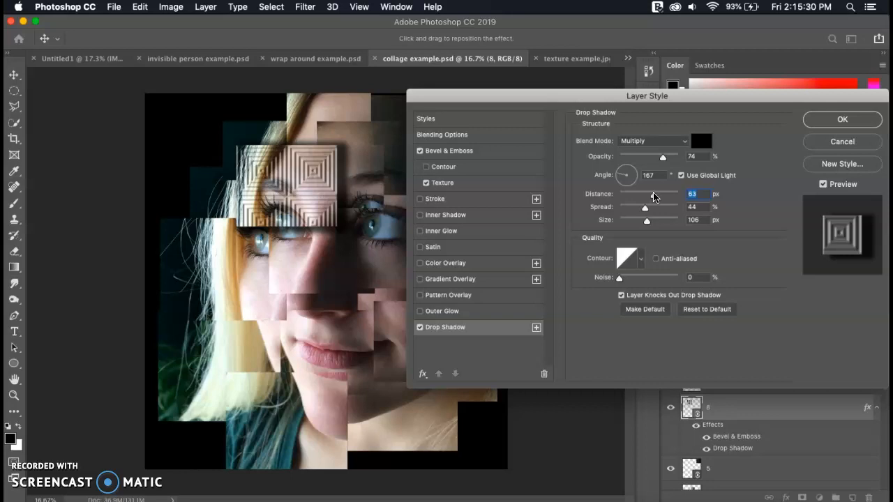
left_click_drag(636, 208, 655, 208)
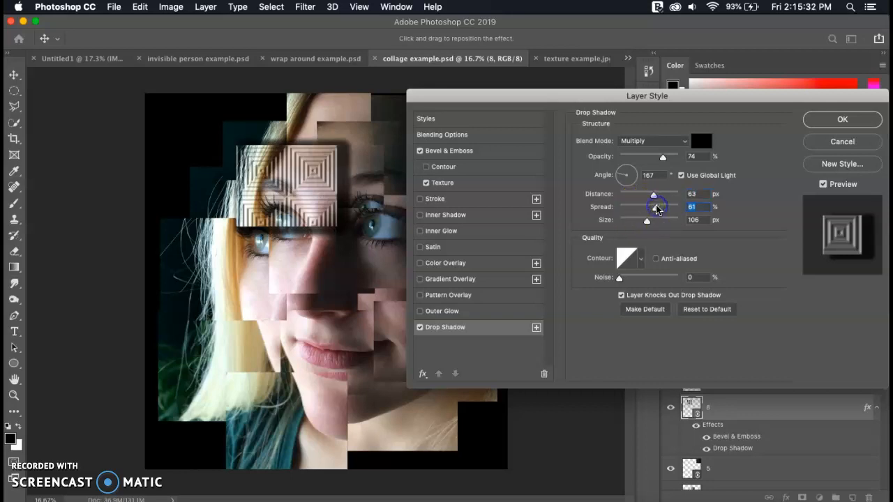
left_click_drag(656, 207, 631, 206)
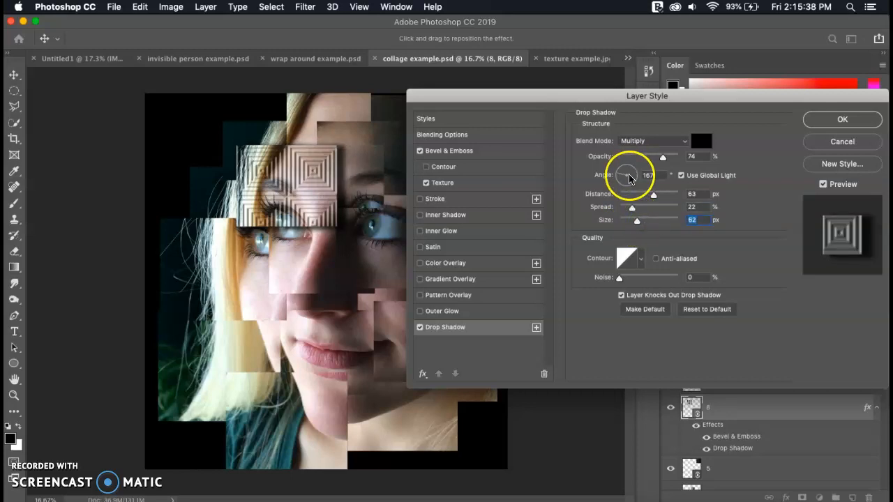
left_click_drag(627, 176, 624, 175)
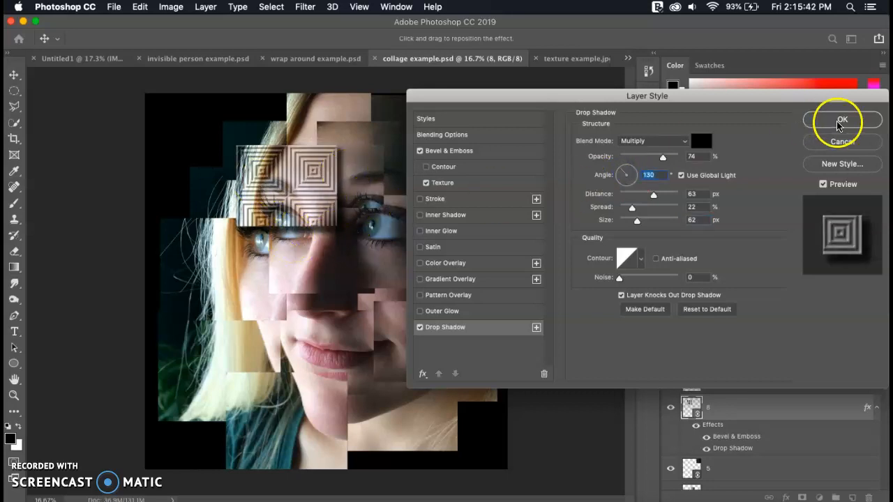
left_click(841, 120)
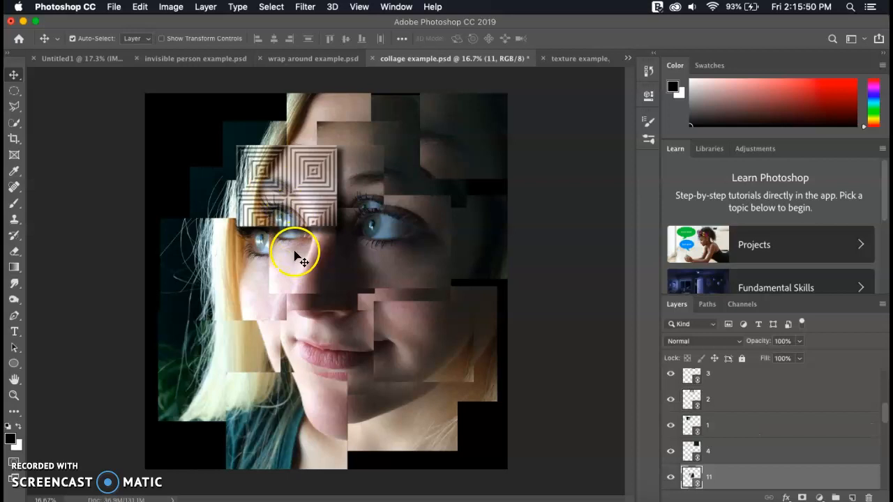
Give layer 11 a concentric-square texture at 671% scale, +51 depth, with drop shadow
double_click(759, 476)
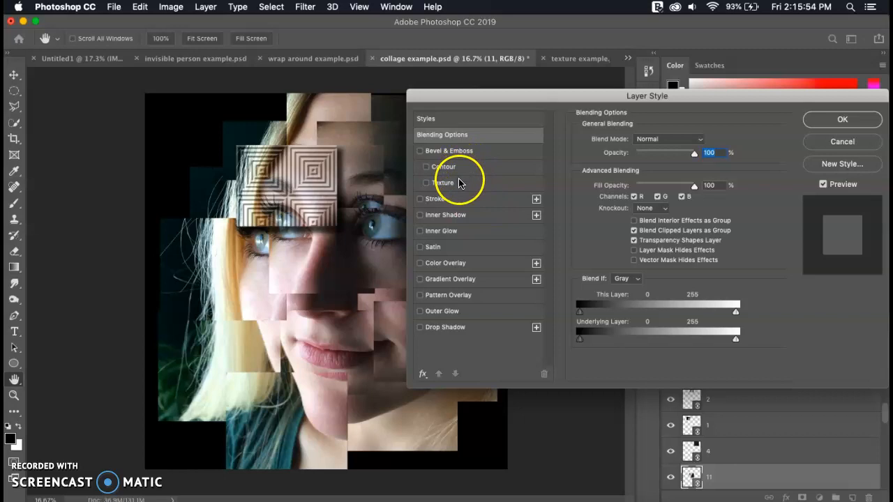
left_click(425, 182)
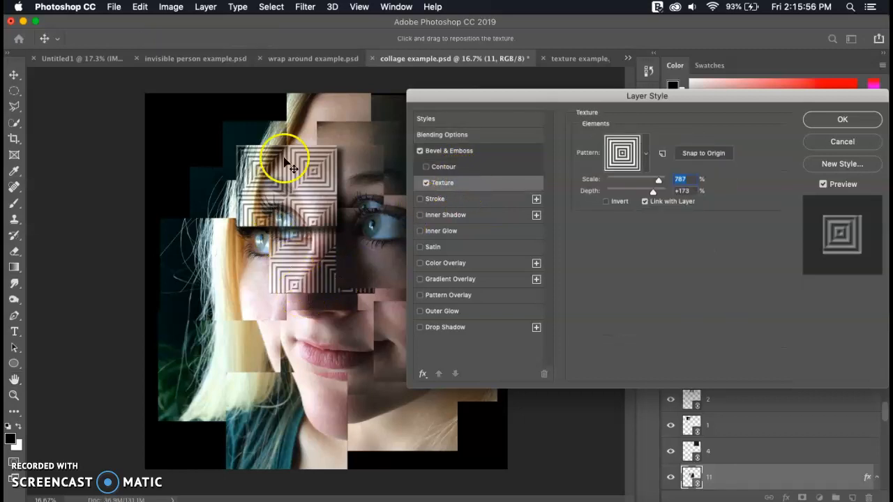
left_click_drag(293, 164, 352, 254)
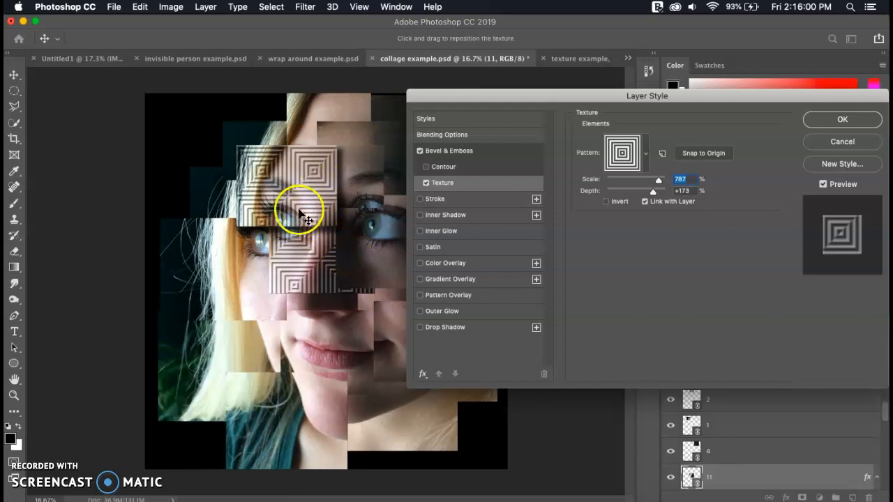
left_click_drag(303, 217, 286, 146)
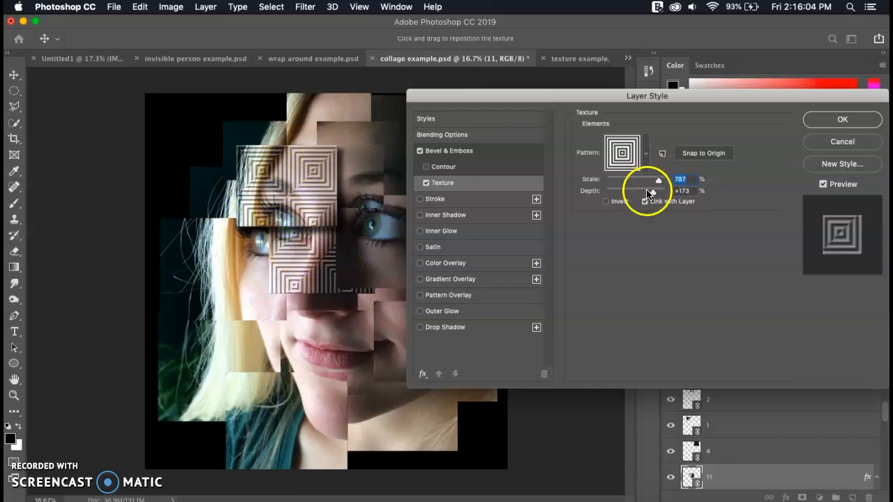
left_click_drag(658, 191, 642, 190)
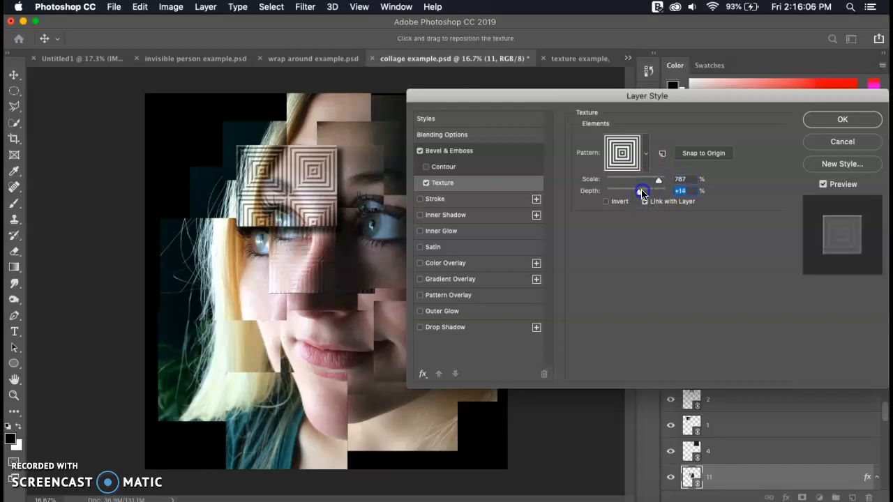
left_click_drag(641, 190, 644, 191)
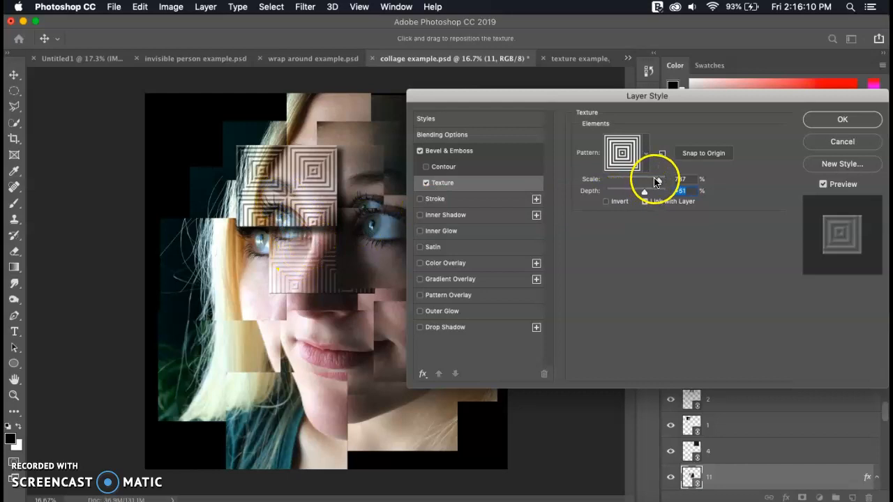
left_click_drag(645, 179, 655, 180)
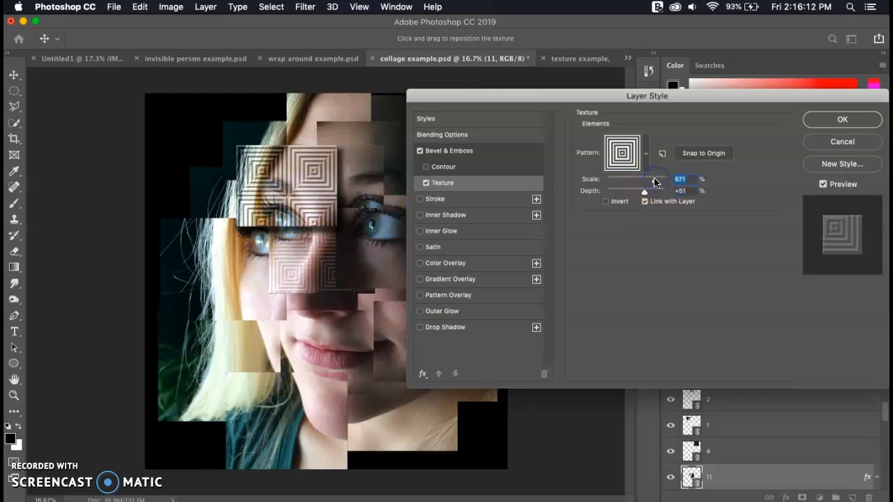
mouse_move(644, 201)
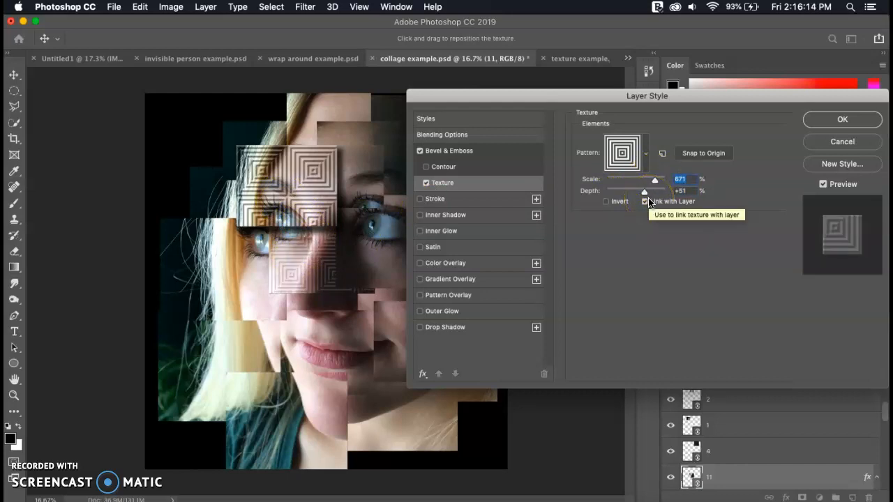
left_click(445, 327)
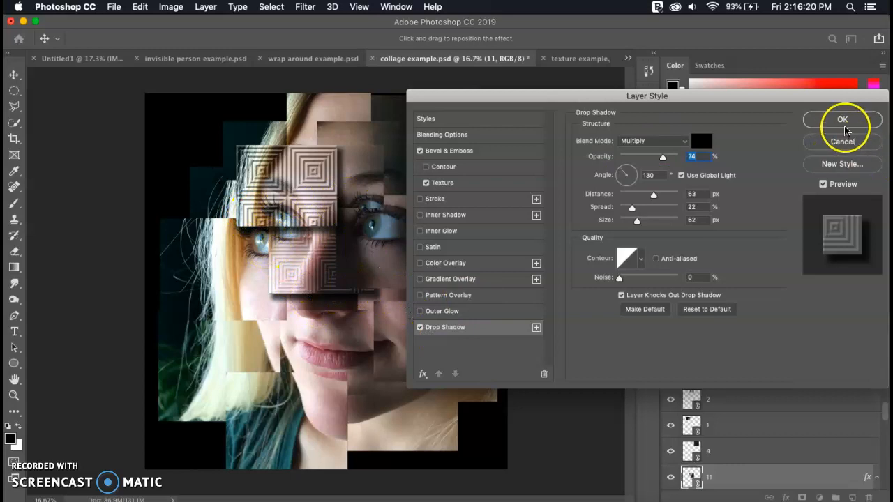
left_click(842, 120)
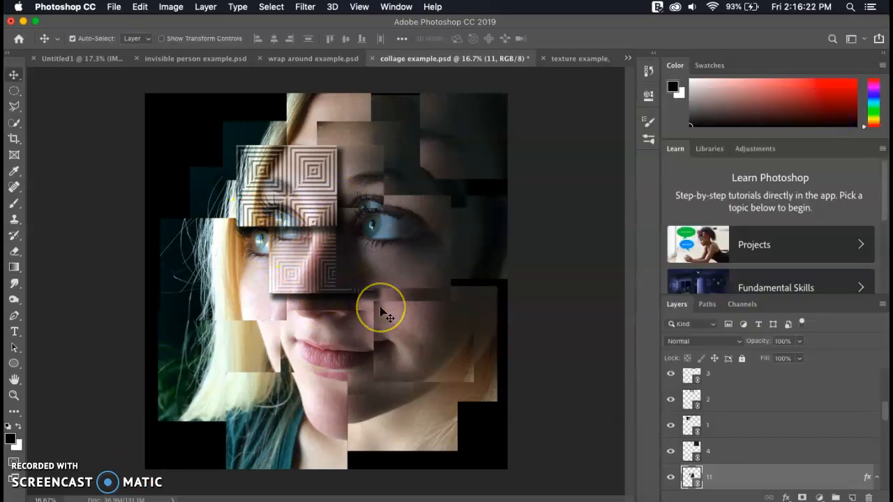
mouse_move(409, 220)
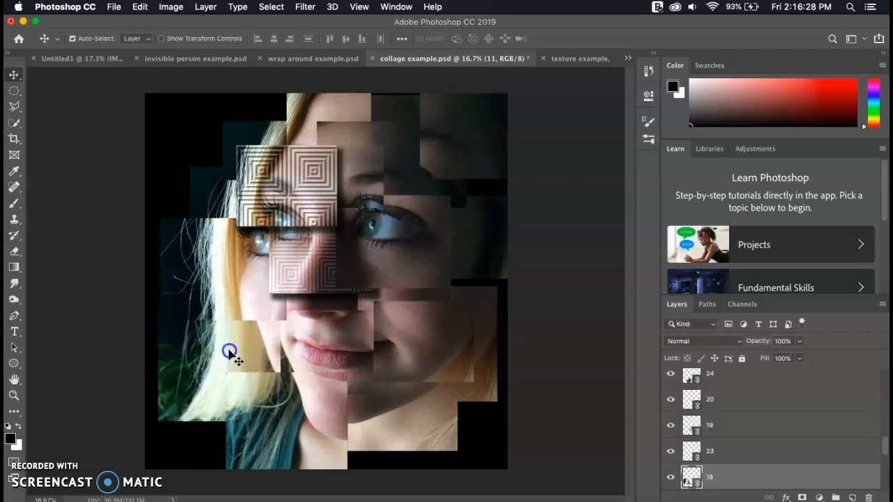
Style layer 18 with a concentric-square texture at +26 depth and 400% scale
left_click(691, 477)
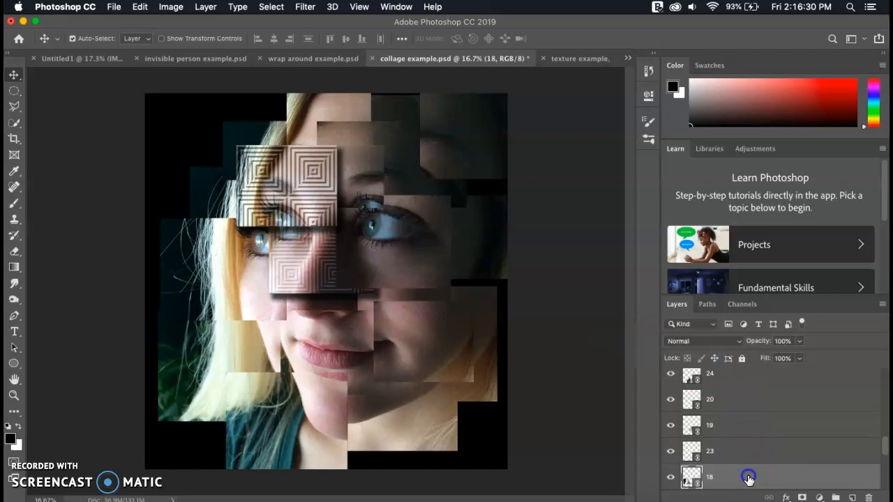
double_click(748, 477)
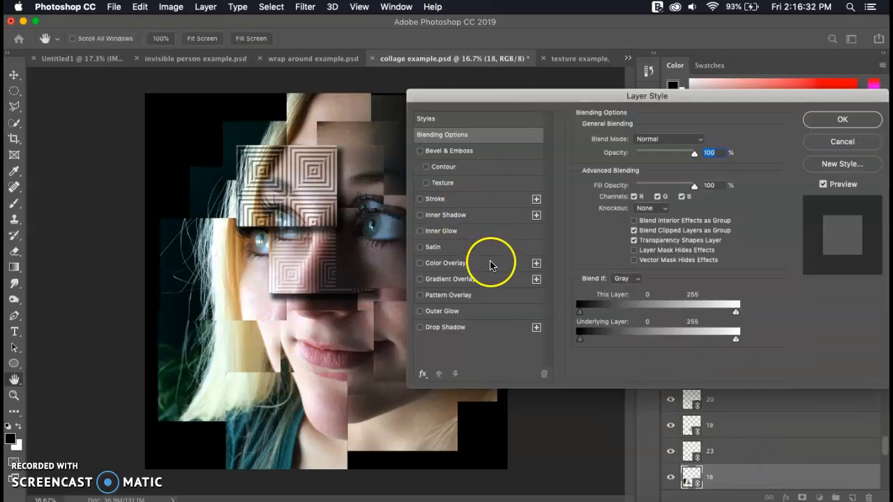
mouse_move(502, 254)
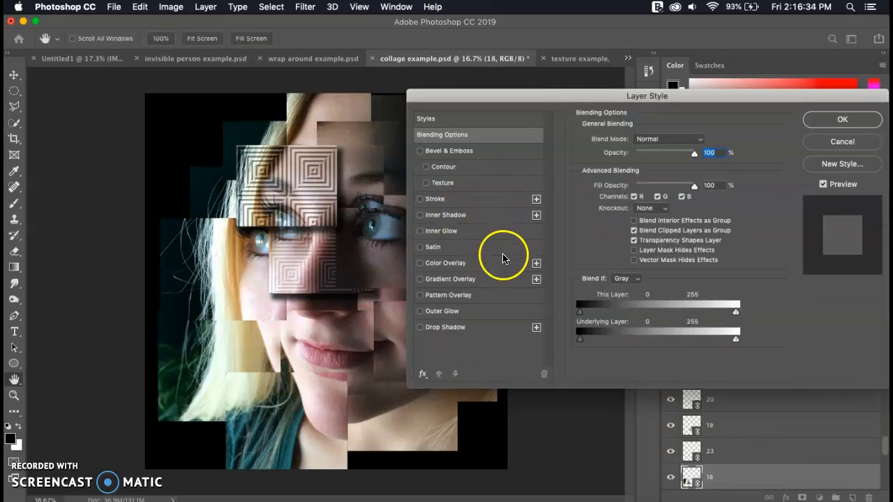
mouse_move(499, 300)
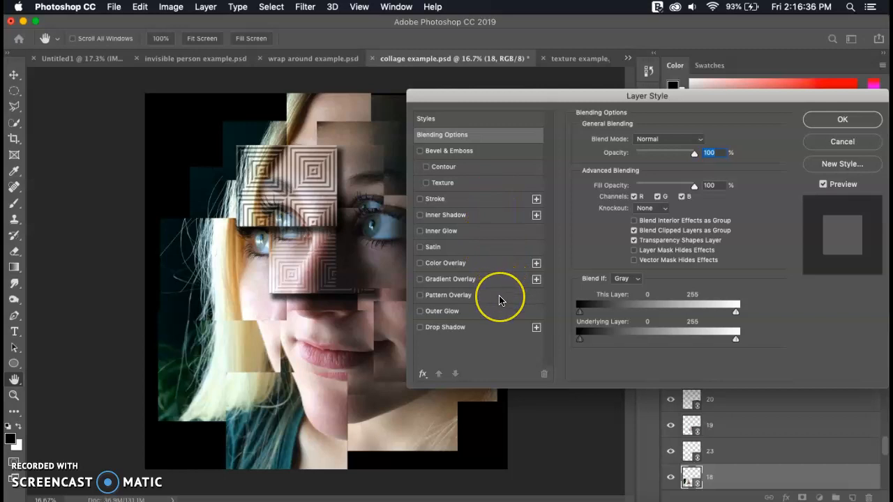
mouse_move(497, 302)
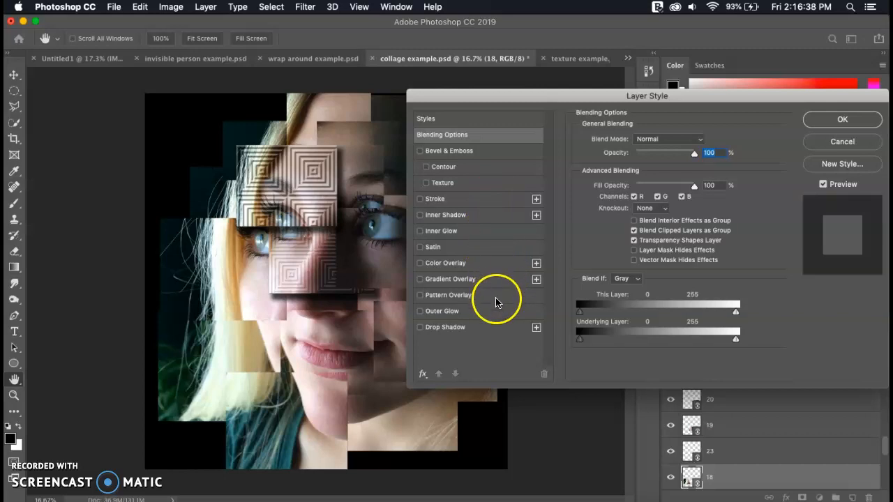
left_click(419, 294)
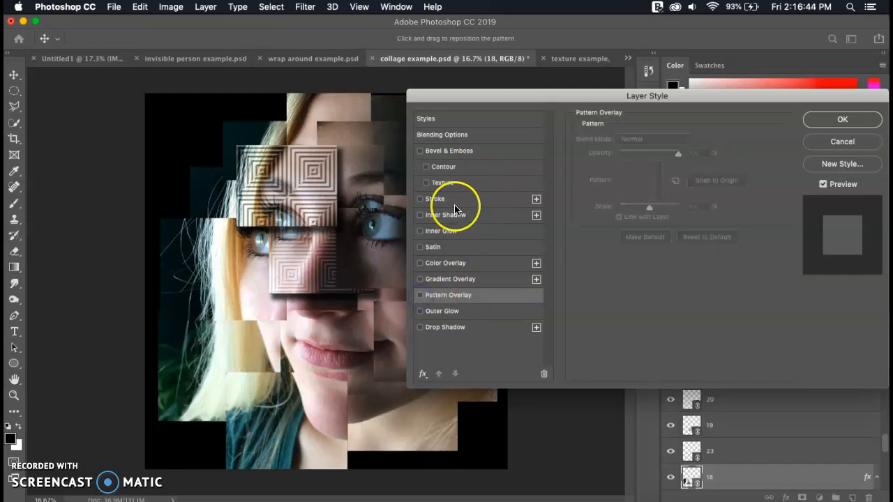
left_click(442, 182)
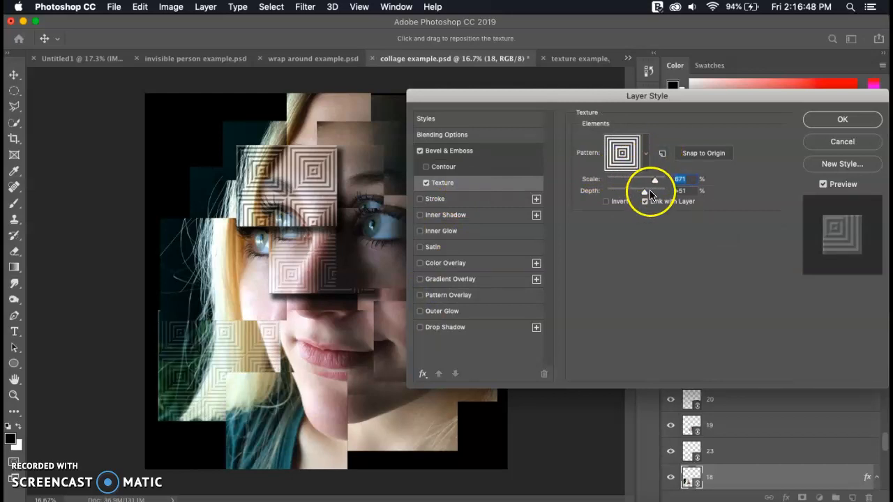
left_click_drag(654, 191, 641, 190)
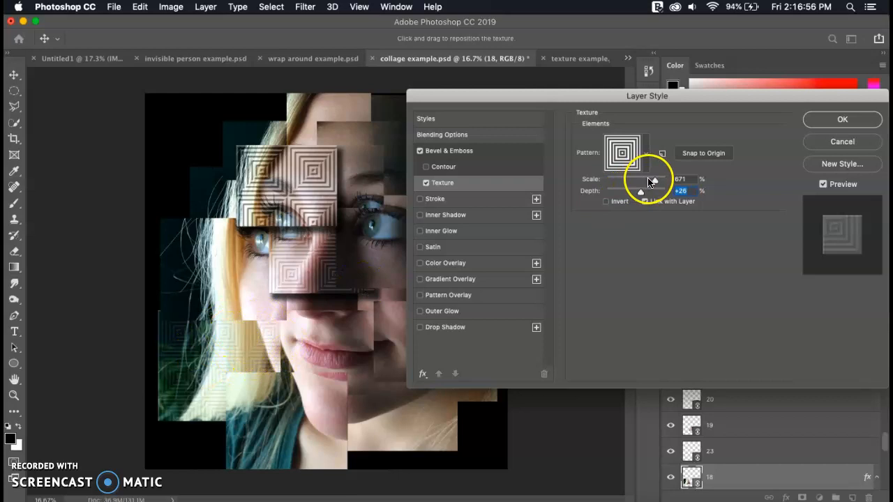
left_click_drag(652, 179, 646, 179)
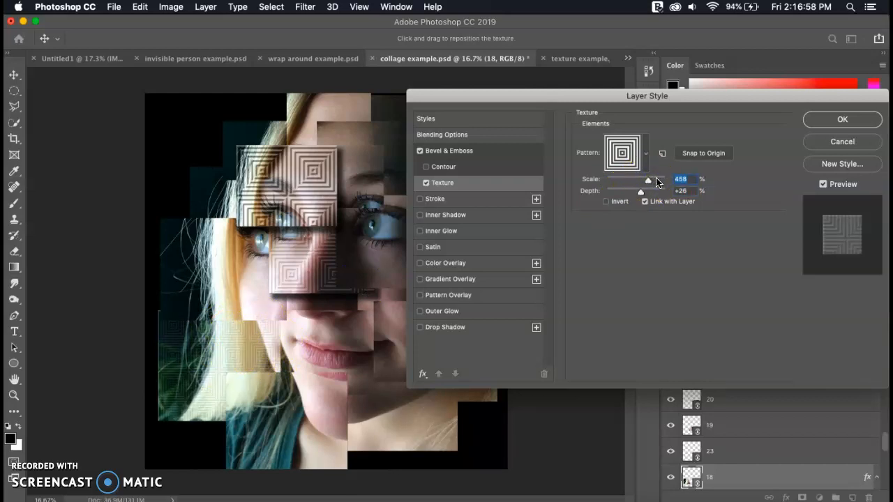
left_click_drag(647, 179, 640, 180)
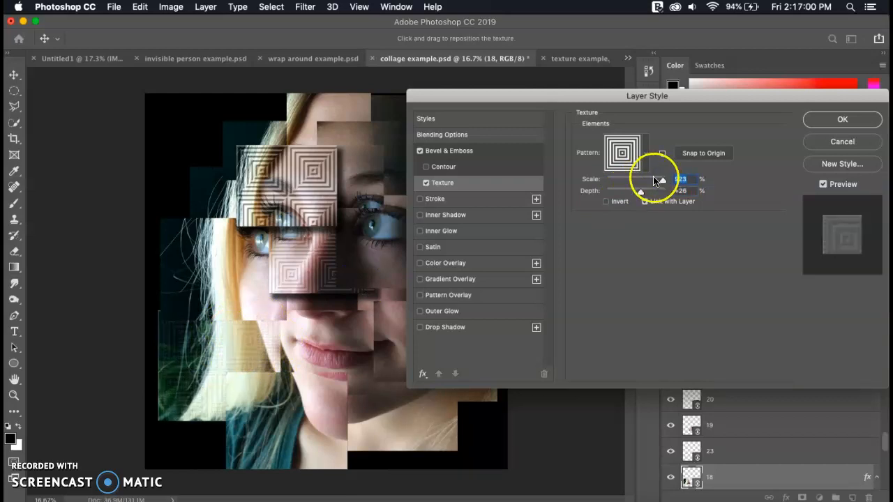
left_click_drag(638, 179, 659, 180)
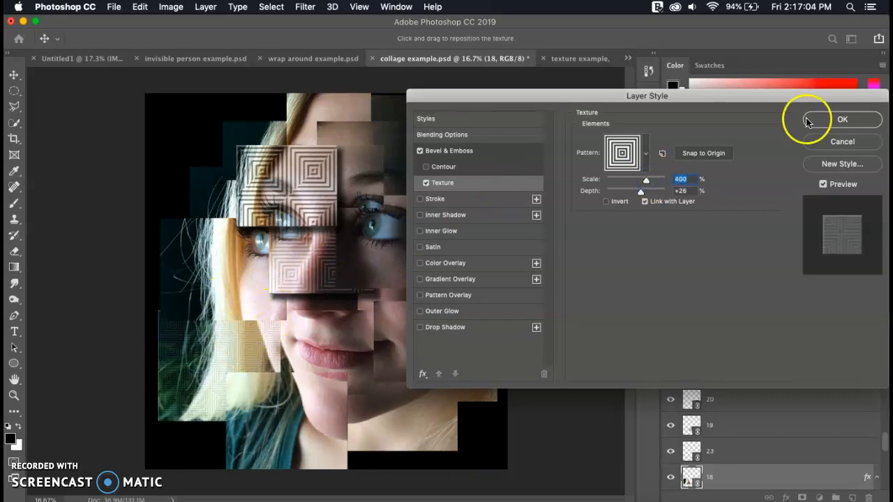
left_click(843, 119)
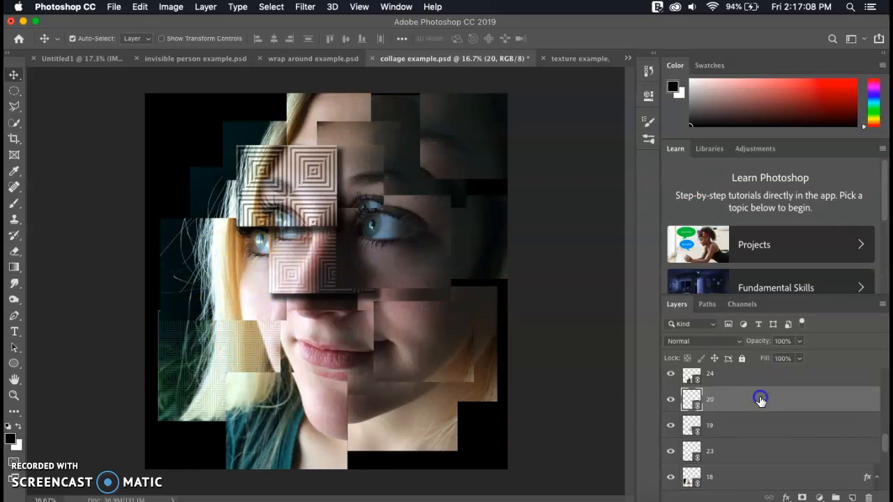
Add a drop shadow to layer 20 and set texture scale 845%, depth +173
double_click(760, 399)
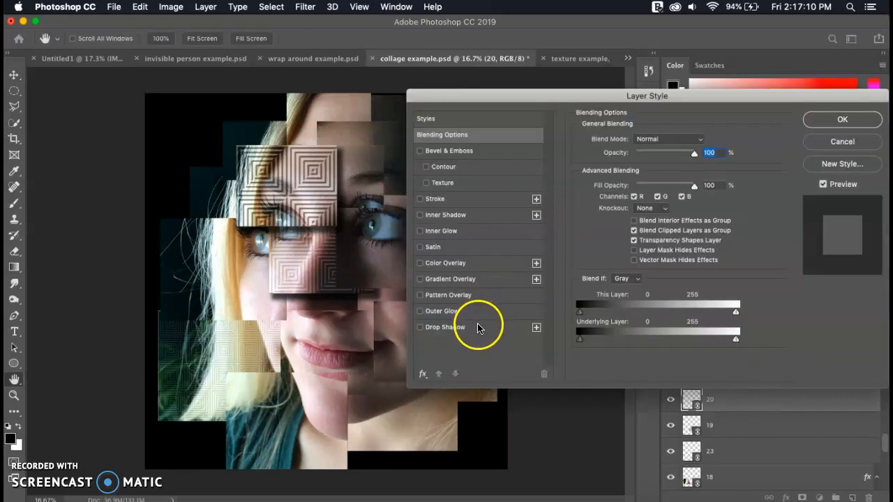
left_click(444, 326)
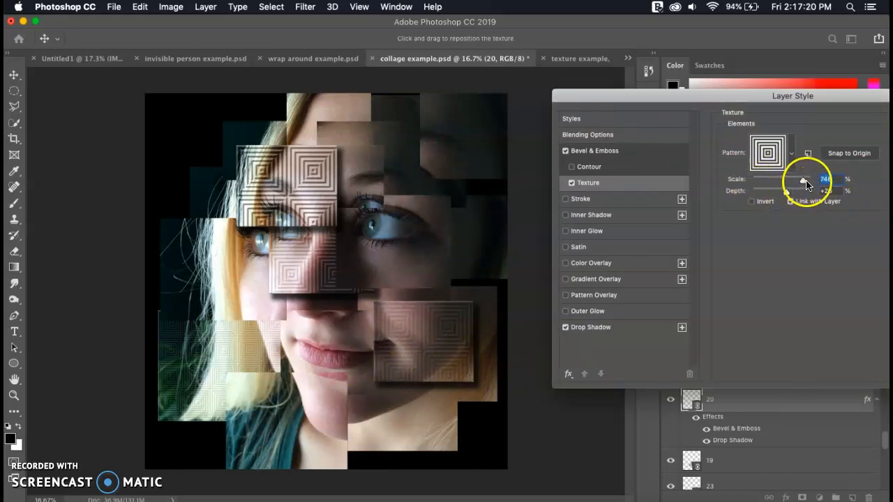
left_click_drag(802, 190, 795, 191)
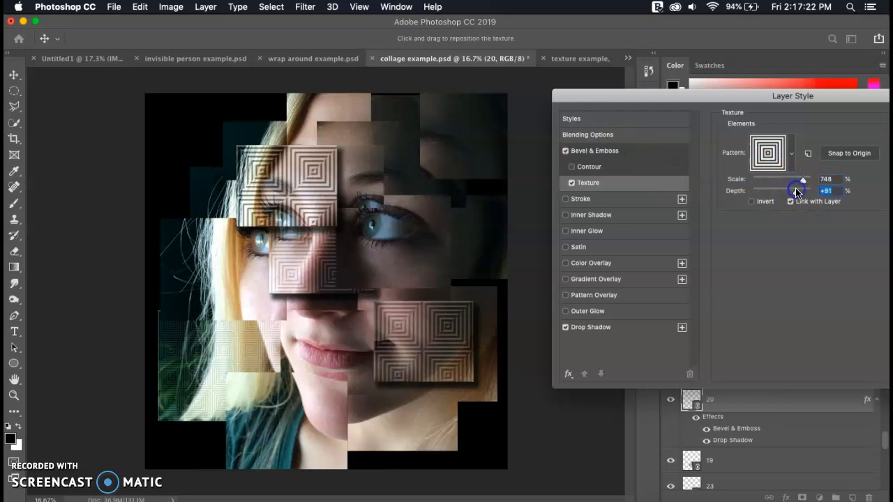
left_click_drag(795, 190, 802, 190)
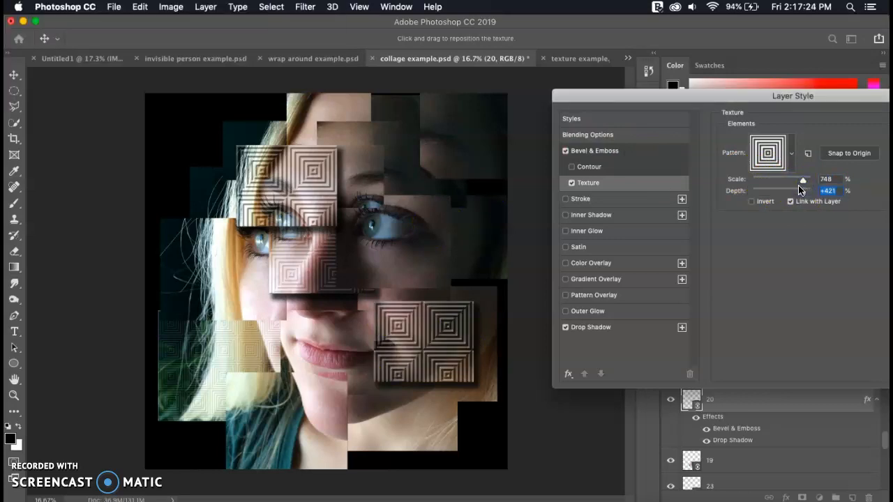
left_click_drag(803, 190, 793, 190)
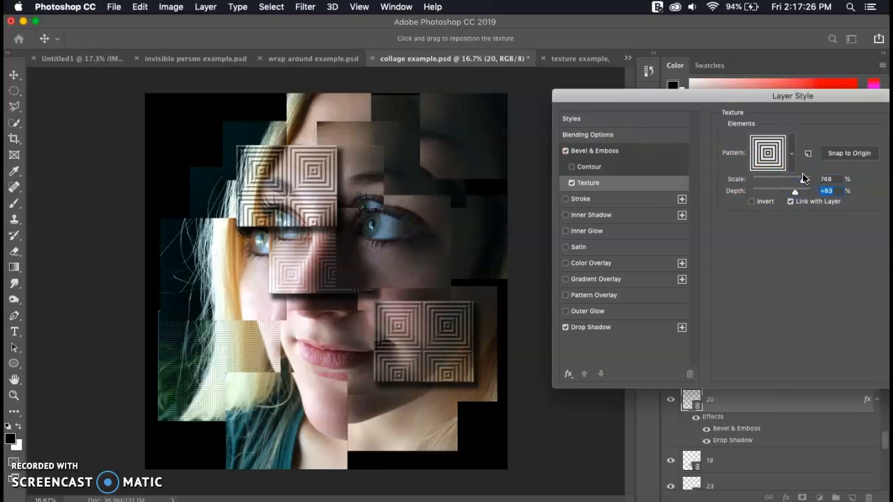
left_click_drag(795, 191, 808, 192)
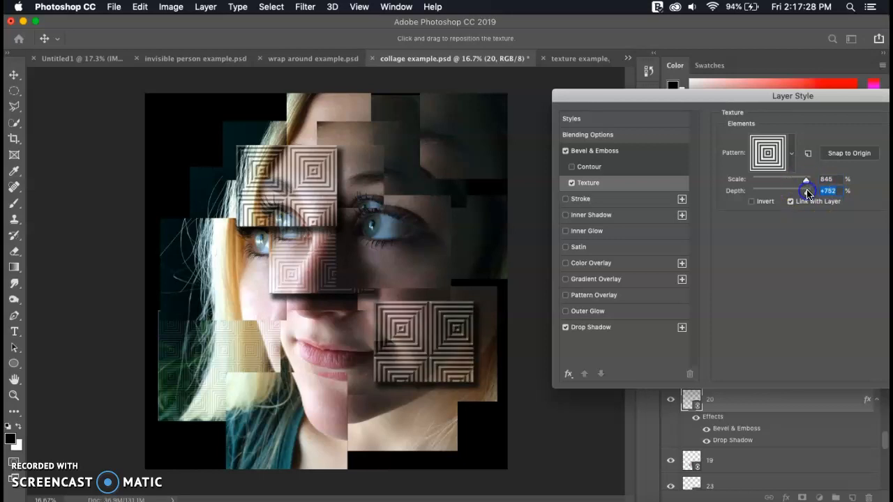
left_click_drag(806, 192, 809, 192)
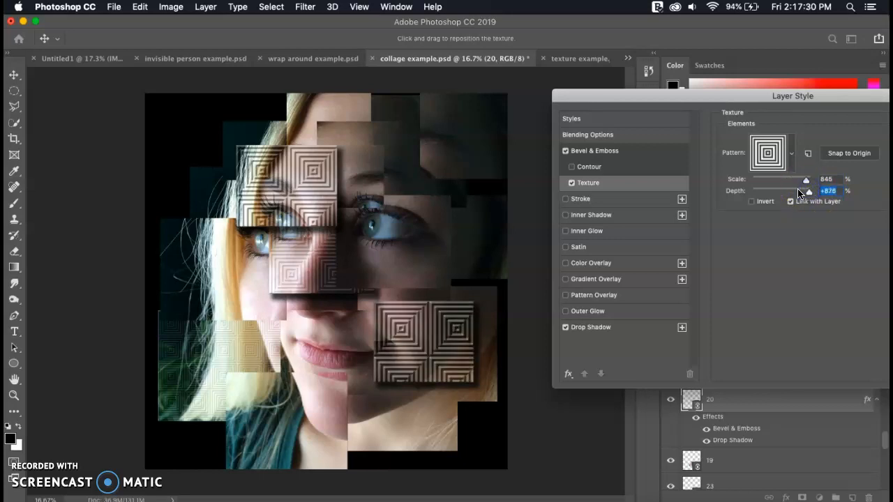
left_click_drag(807, 191, 798, 191)
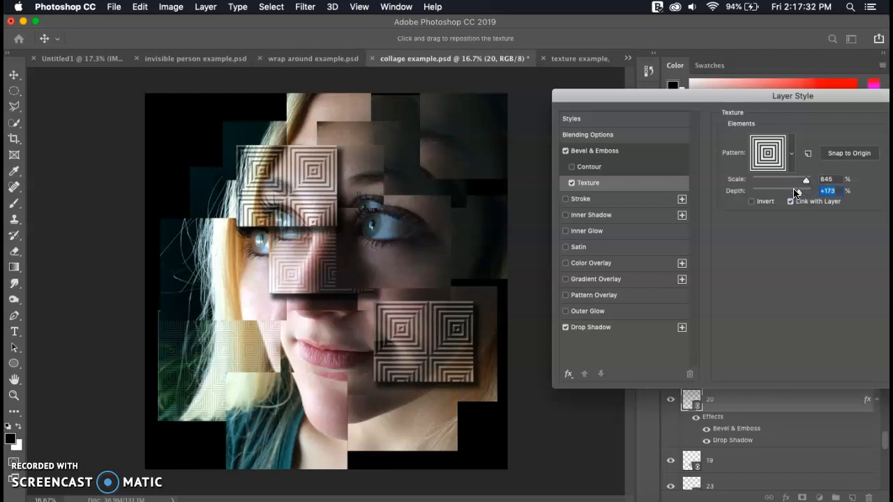
left_click_drag(809, 191, 793, 190)
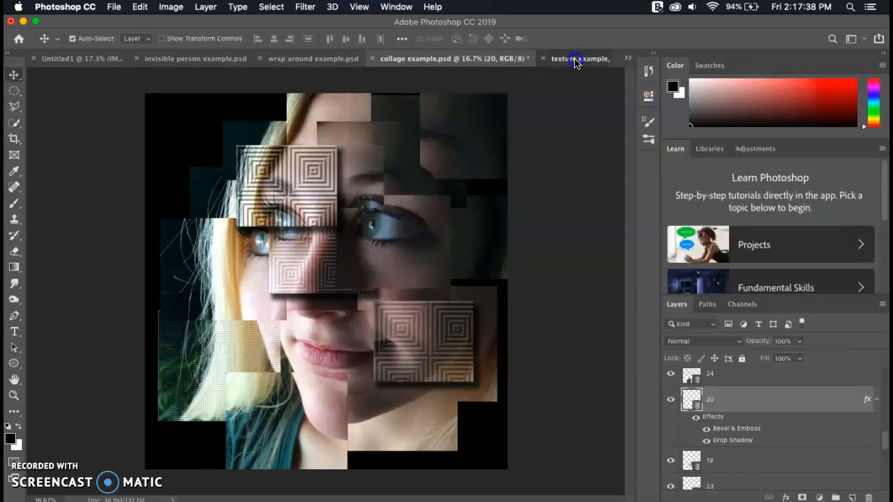
Switch to the texture example.jpg document for comparison
left_click(578, 58)
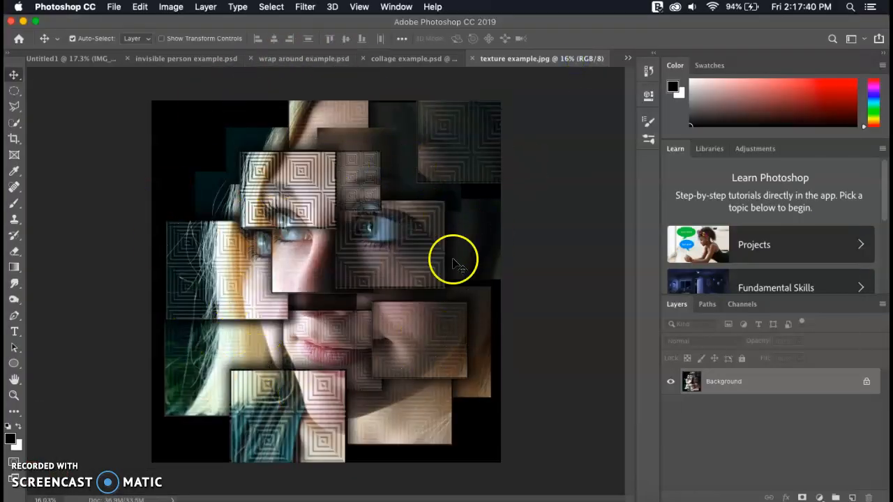
mouse_move(363, 220)
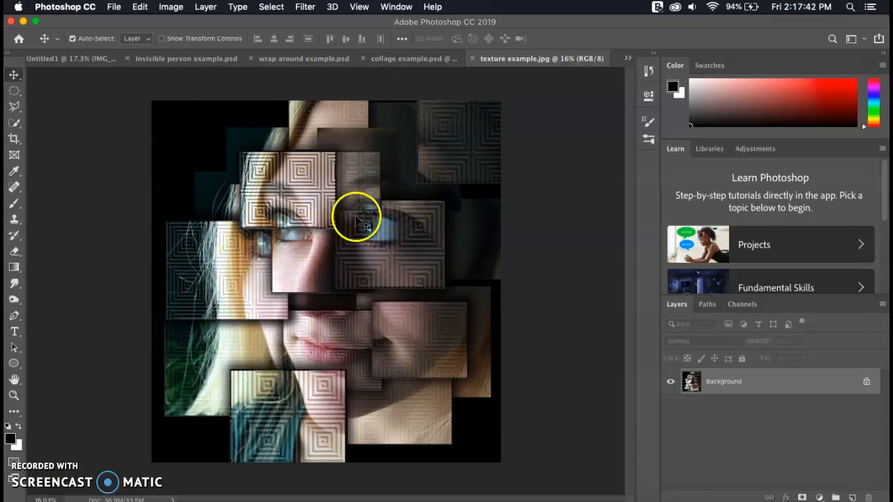
mouse_move(300, 279)
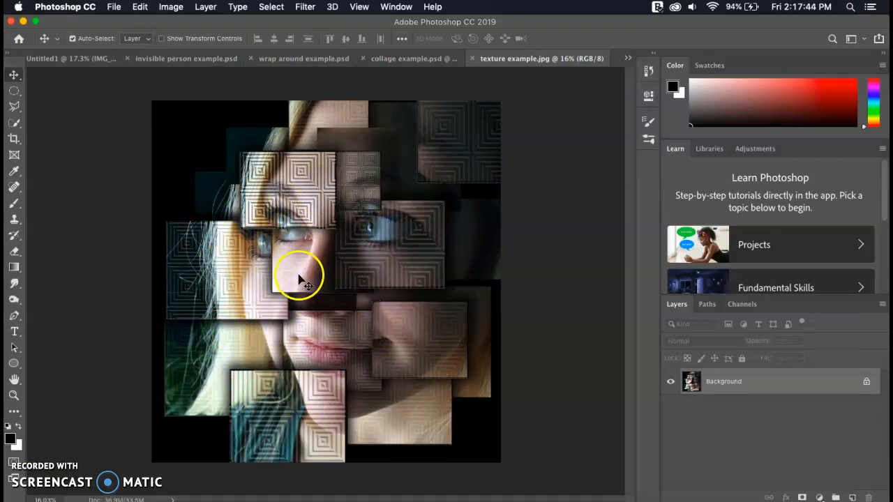
mouse_move(426, 174)
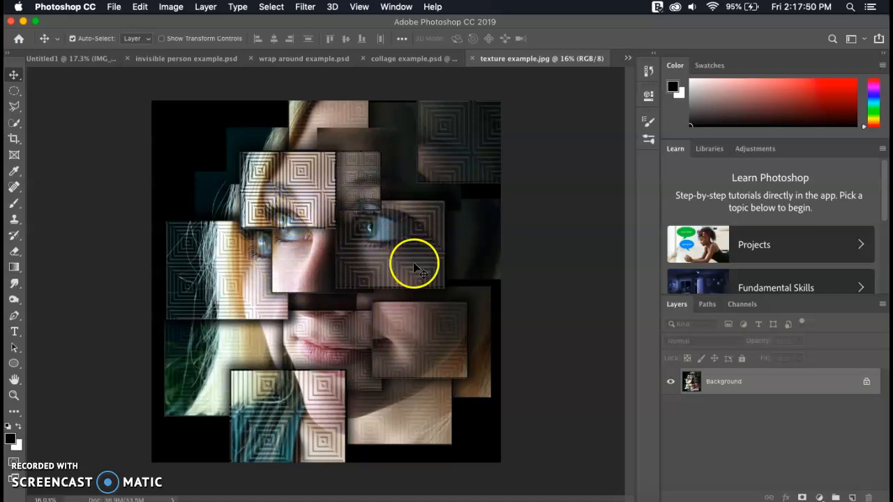
mouse_move(454, 332)
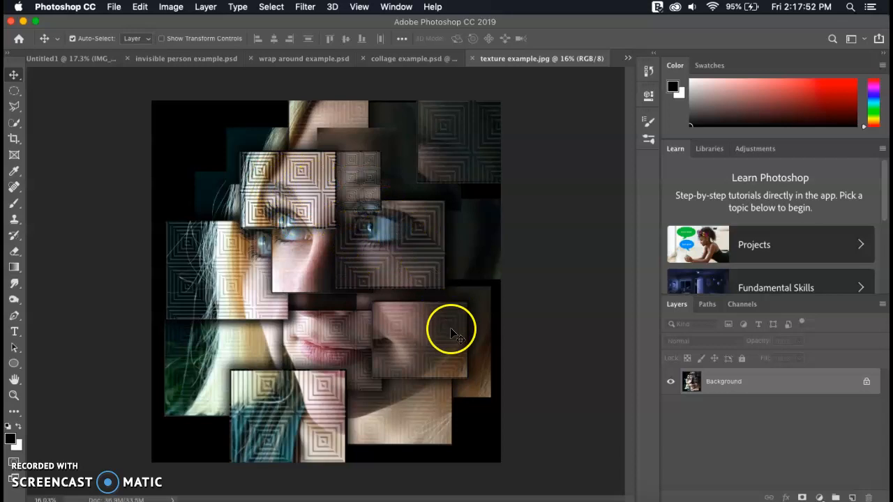